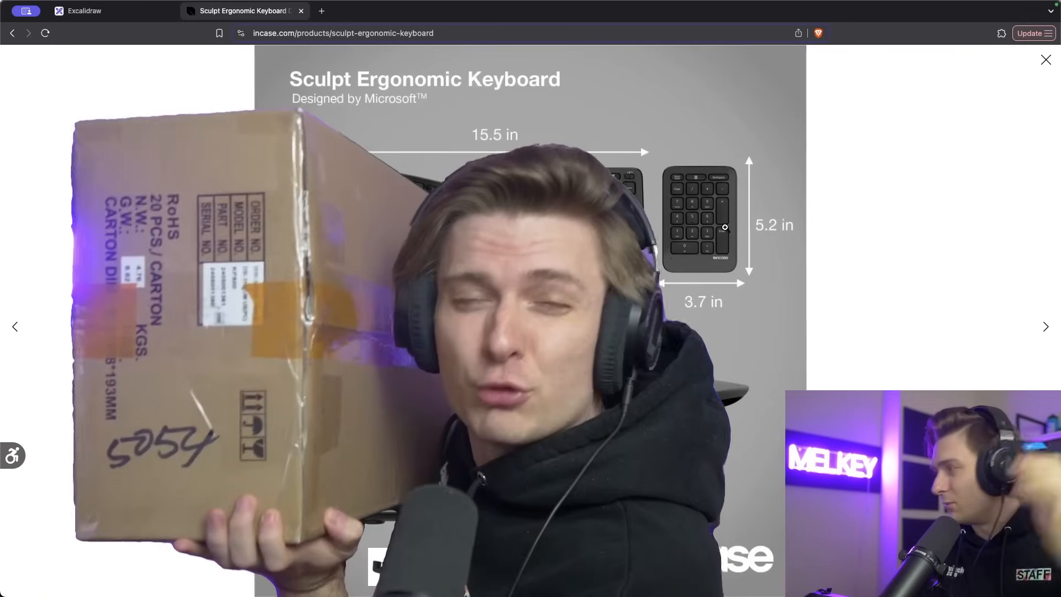
Return to the comparison table and select the Software + Driver Support and Any Bonus Features labels.
left_click(102, 10)
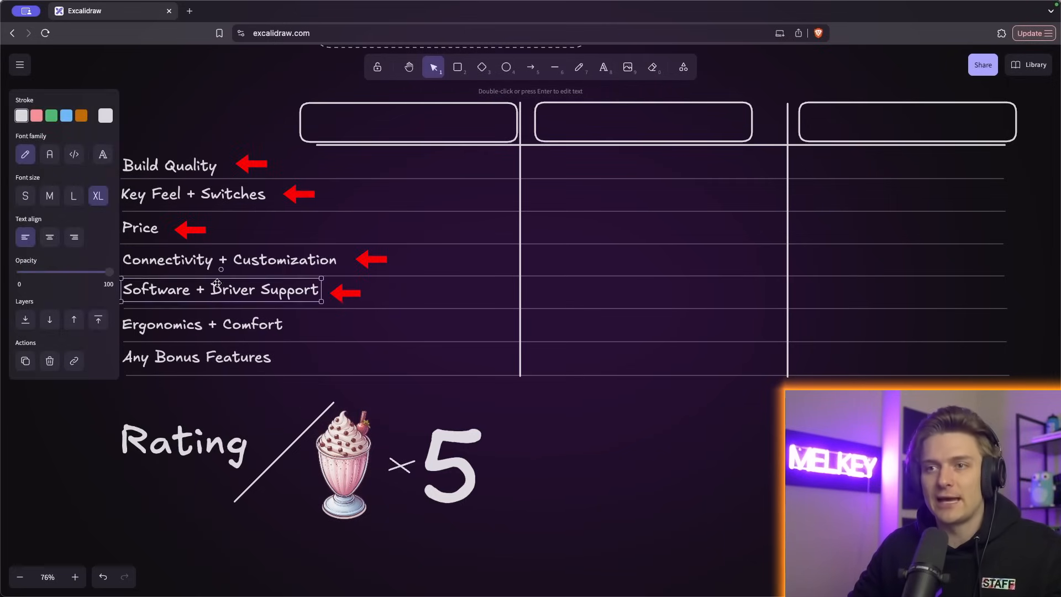
left_click(197, 357)
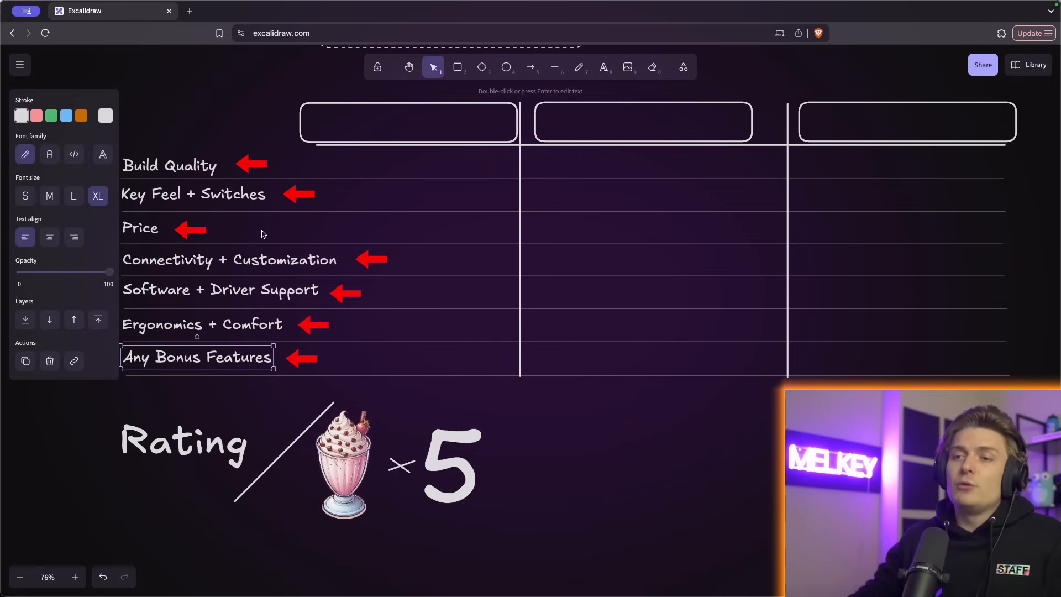
left_click(511, 472)
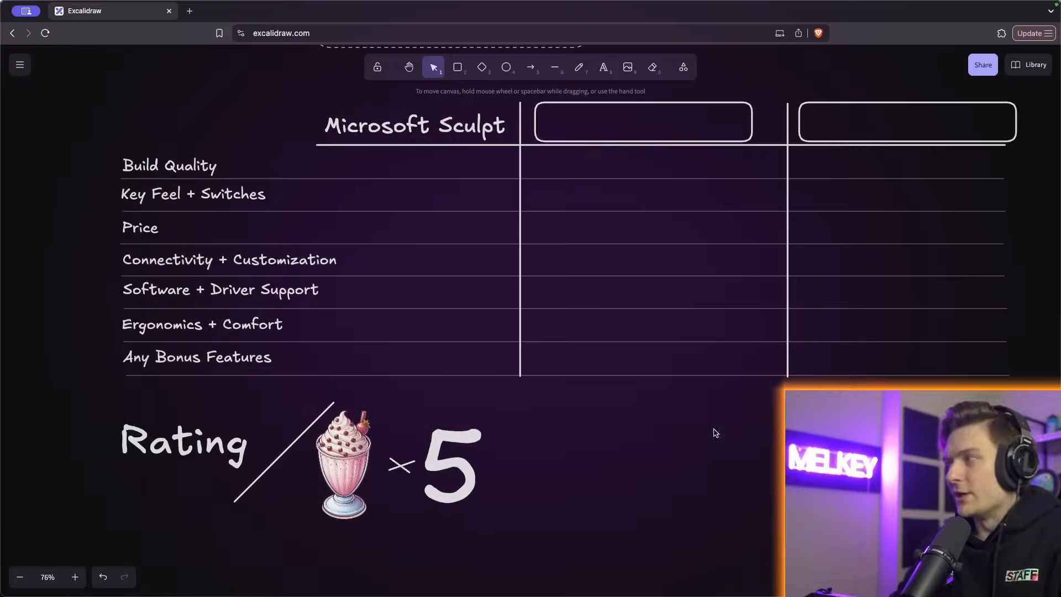
mouse_move(689, 388)
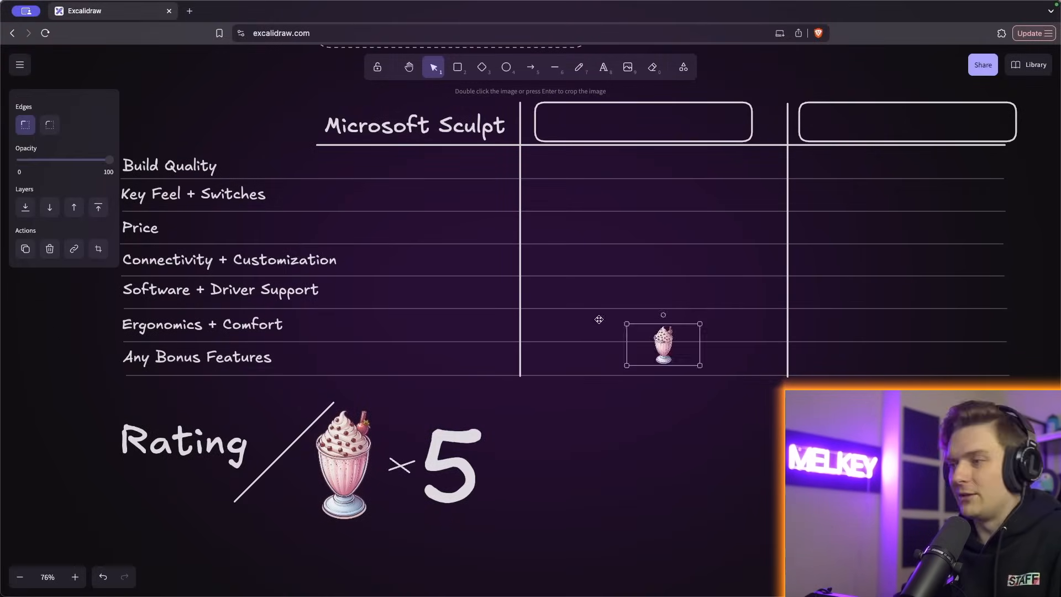
Move the small milkshake image into the rating table.
left_click_drag(663, 342, 324, 162)
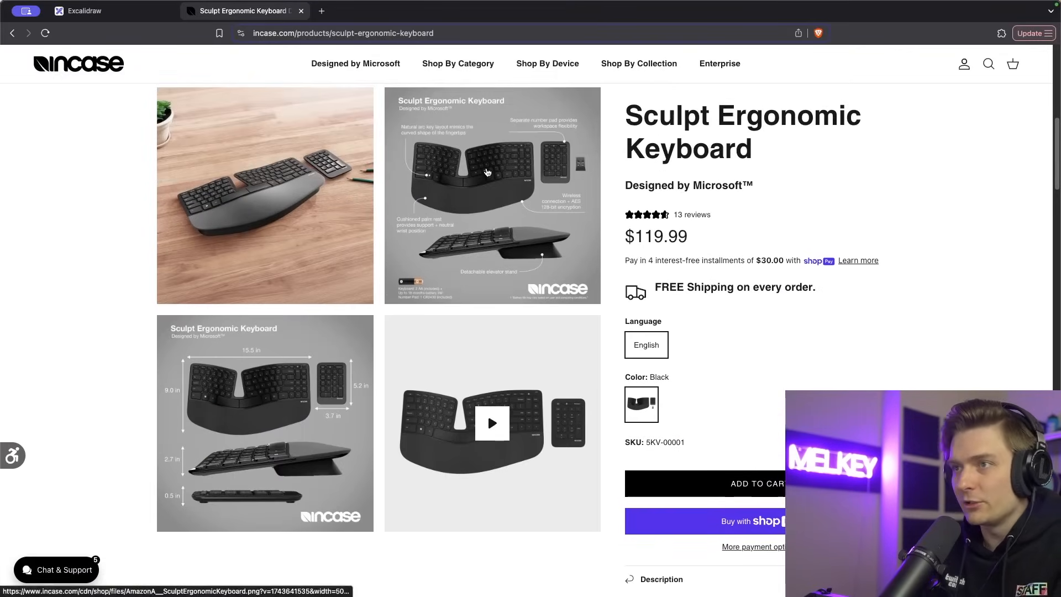
Enlarge the Sculpt features image, then return to the Excalidraw table.
left_click(492, 196)
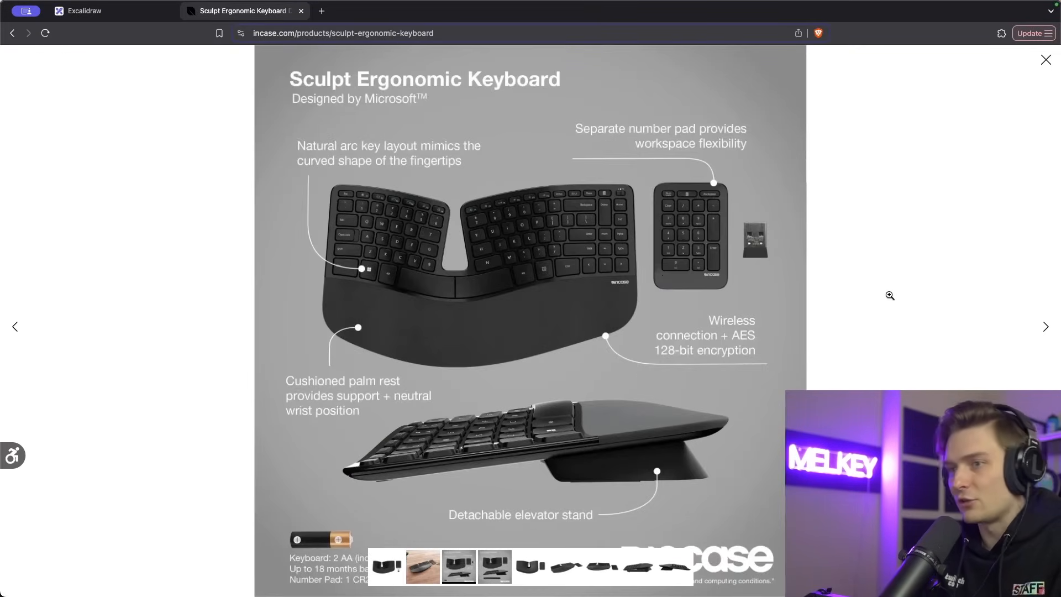
left_click(85, 10)
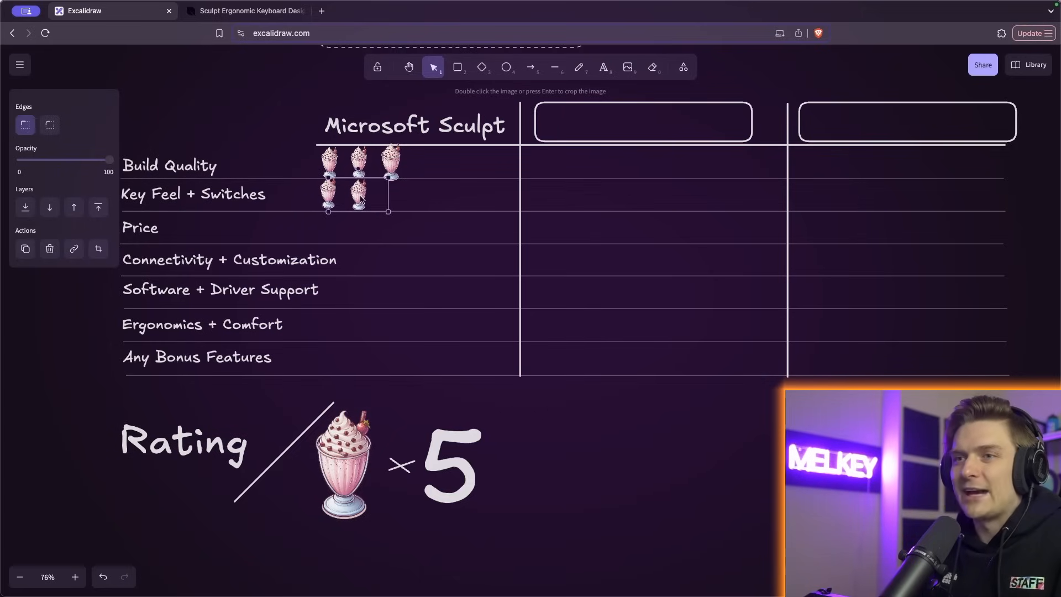
Review the Sculpt product page's features list, glancing back at the comparison table in between.
left_click(243, 10)
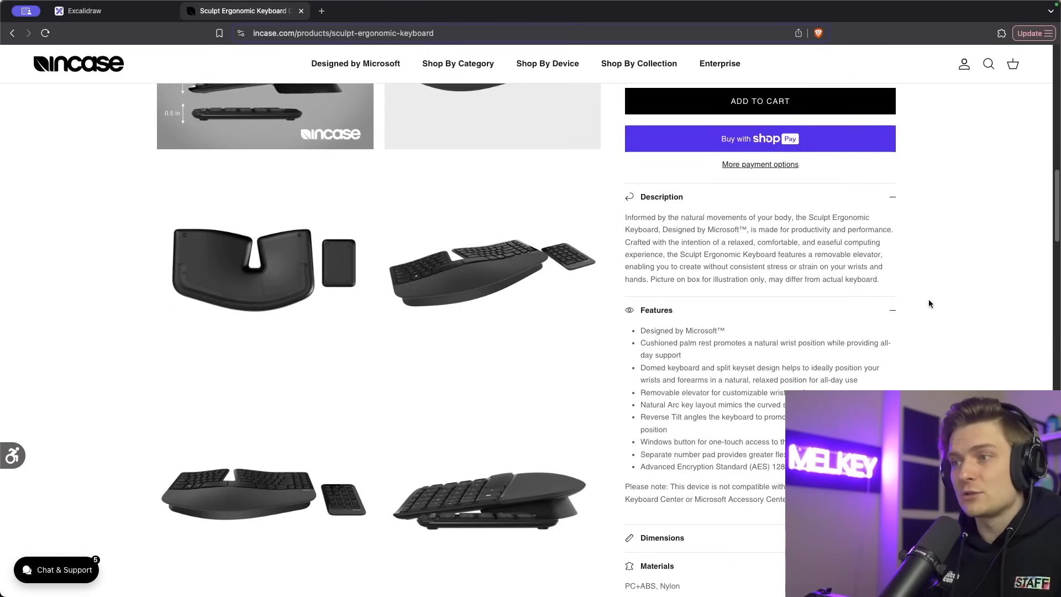
scroll("down", 3)
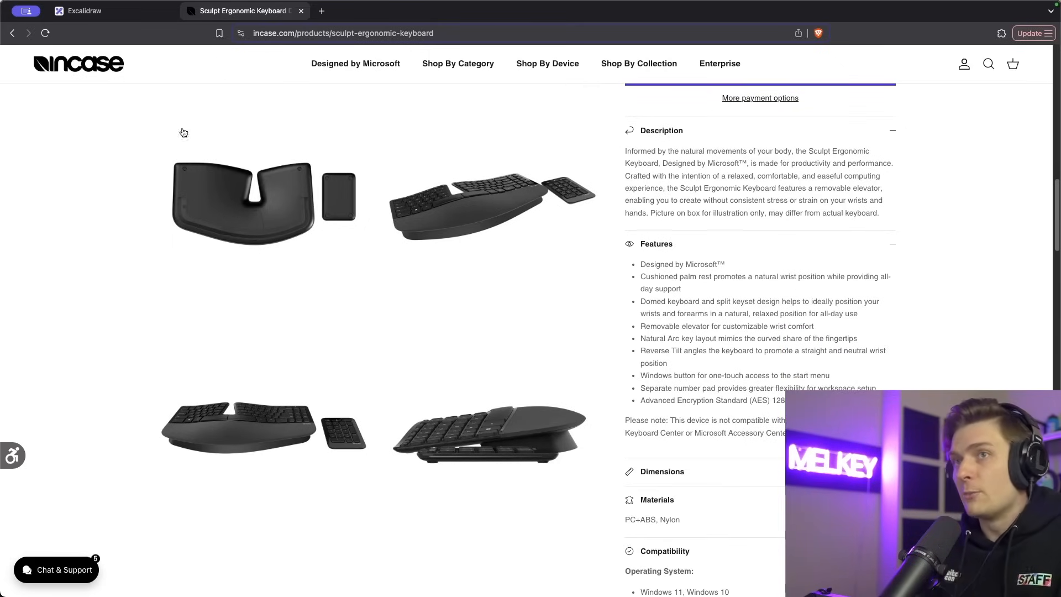
left_click(85, 10)
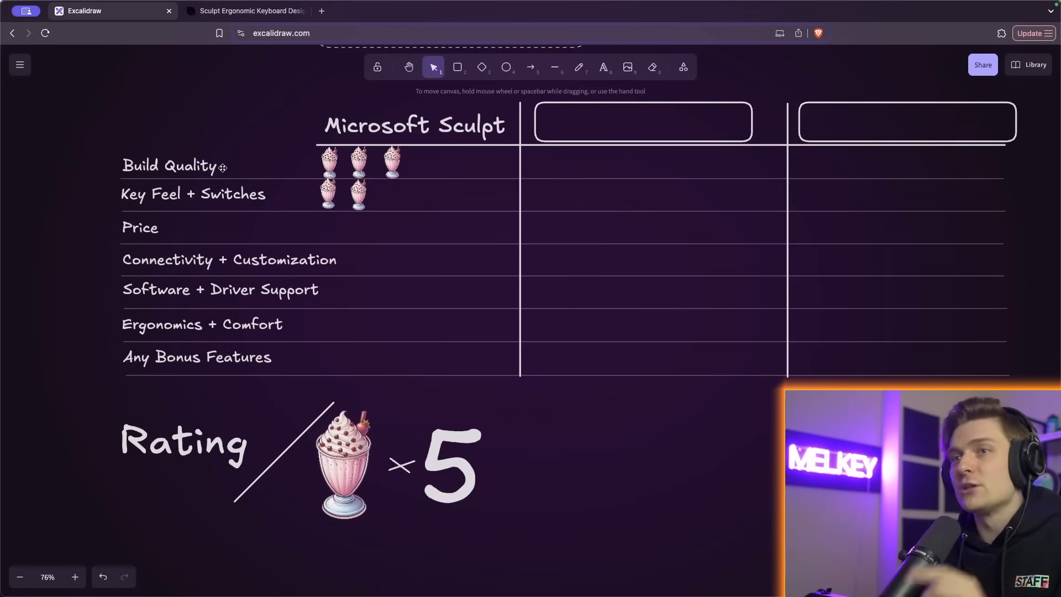
mouse_move(188, 190)
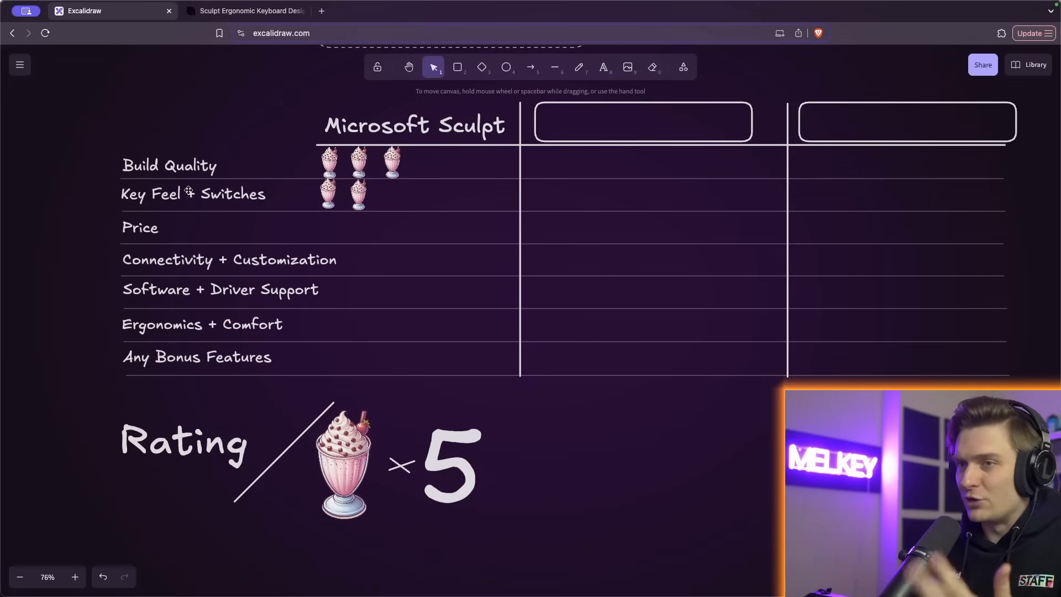
mouse_move(263, 207)
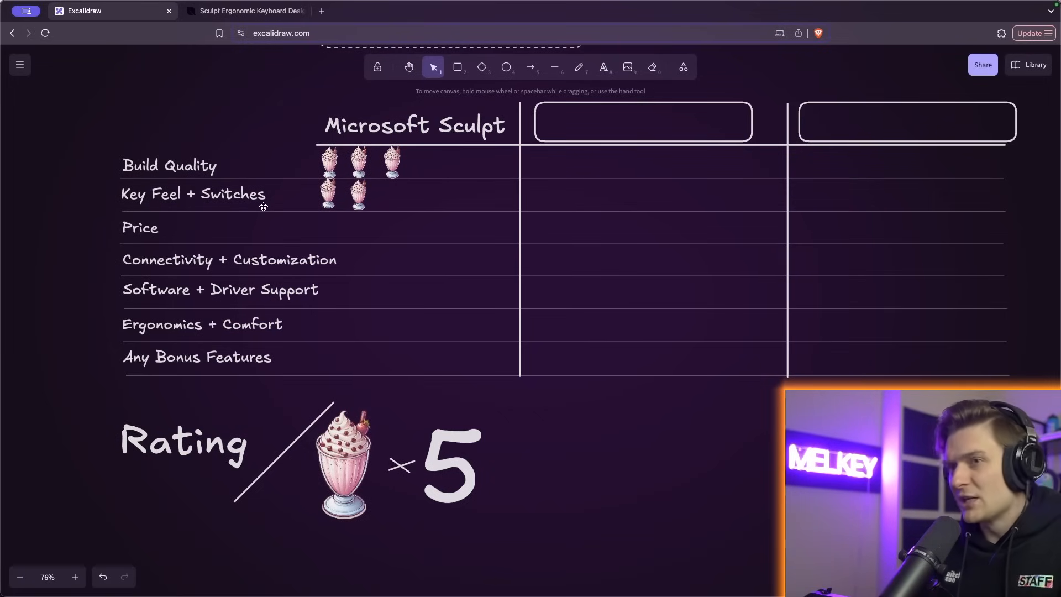
left_click(243, 10)
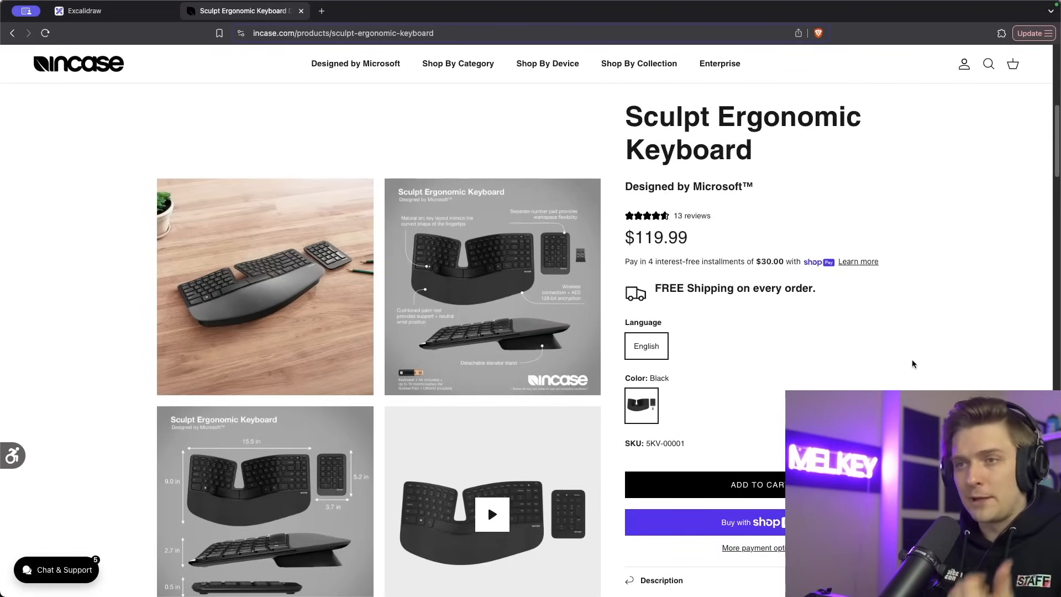
Enlarge the Sculpt dimensions image, then return to the Excalidraw table.
scroll("down", 3)
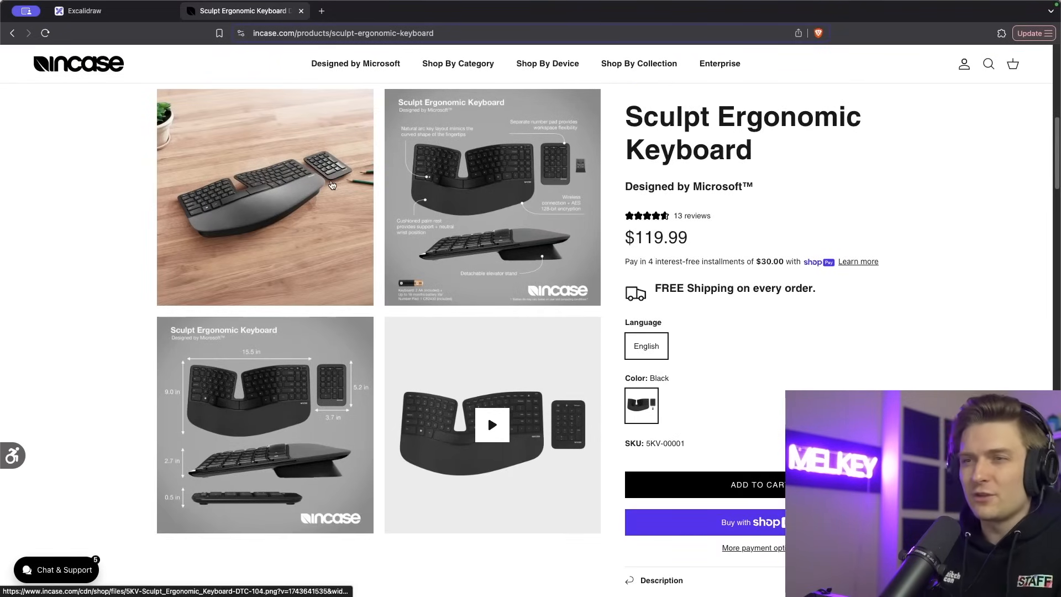
mouse_move(285, 318)
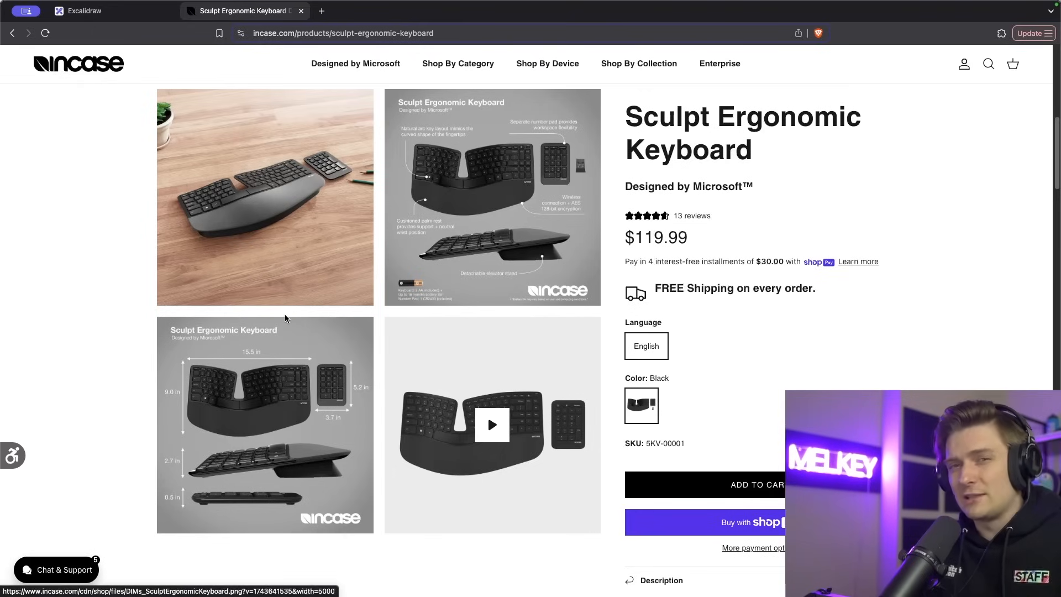
left_click(264, 423)
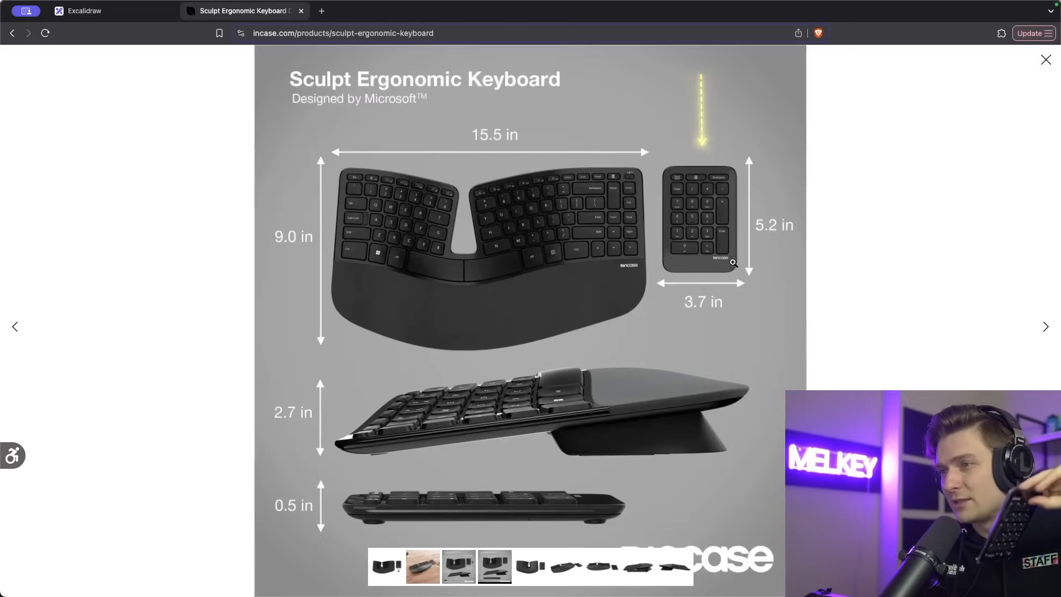
left_click(102, 11)
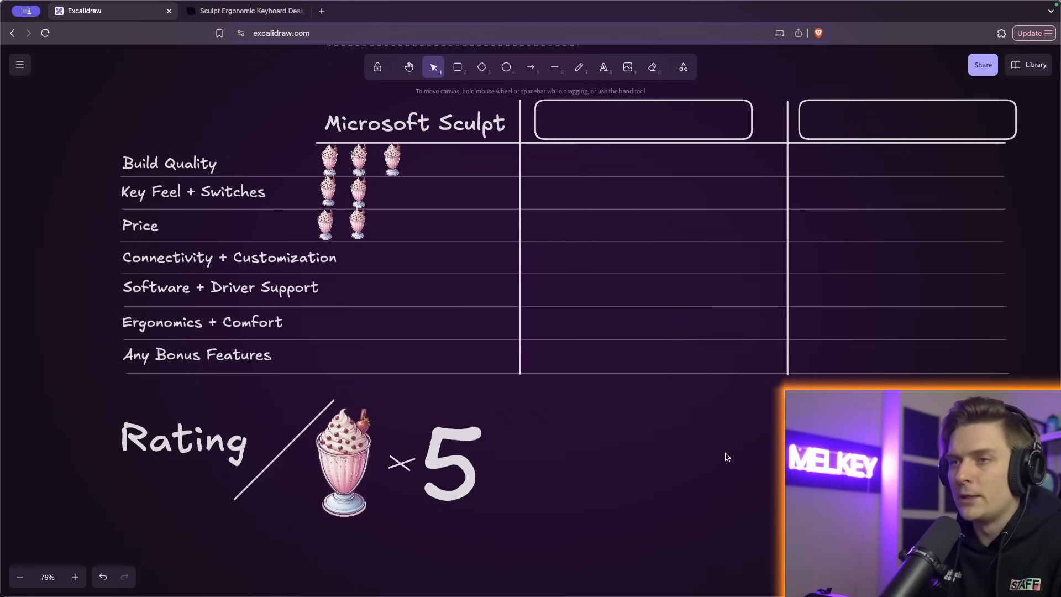
mouse_move(361, 280)
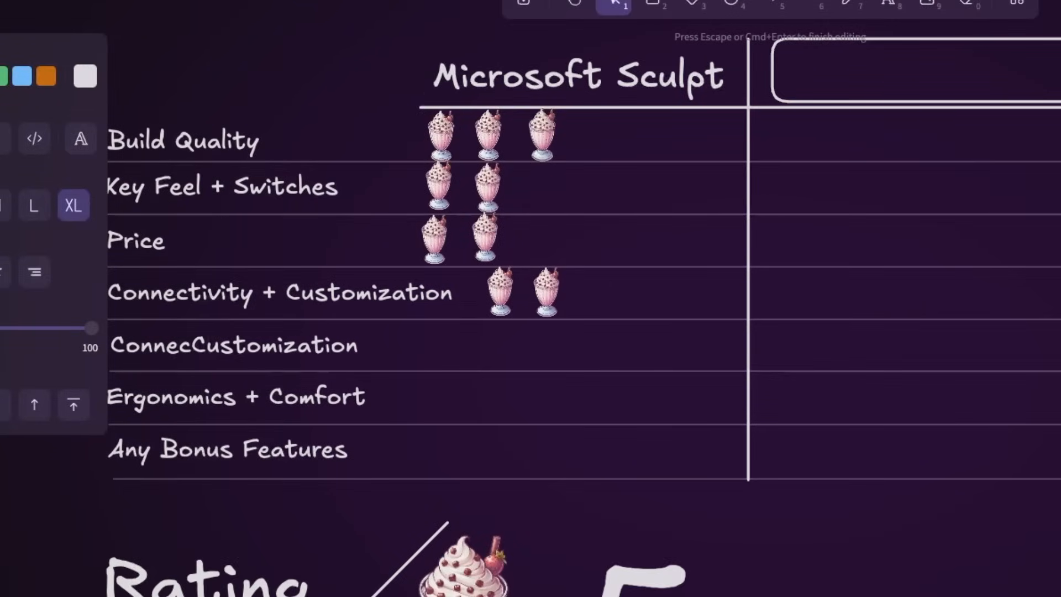
Label the new Customization row, add milkshakes to the Connectivity row, then switch to Monkeytype.
type("Customization")
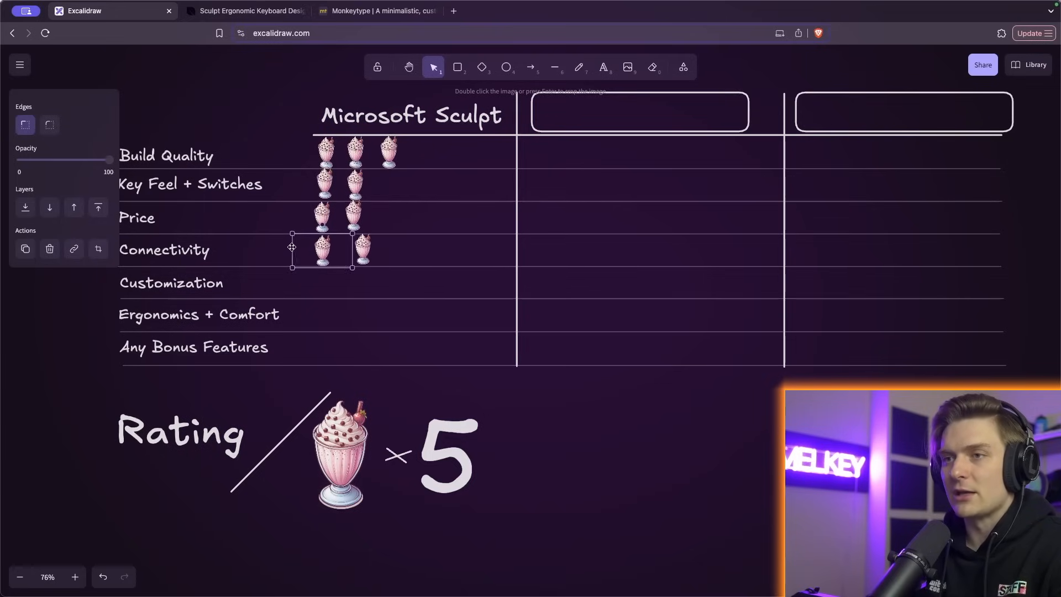
left_click_drag(321, 250, 366, 251)
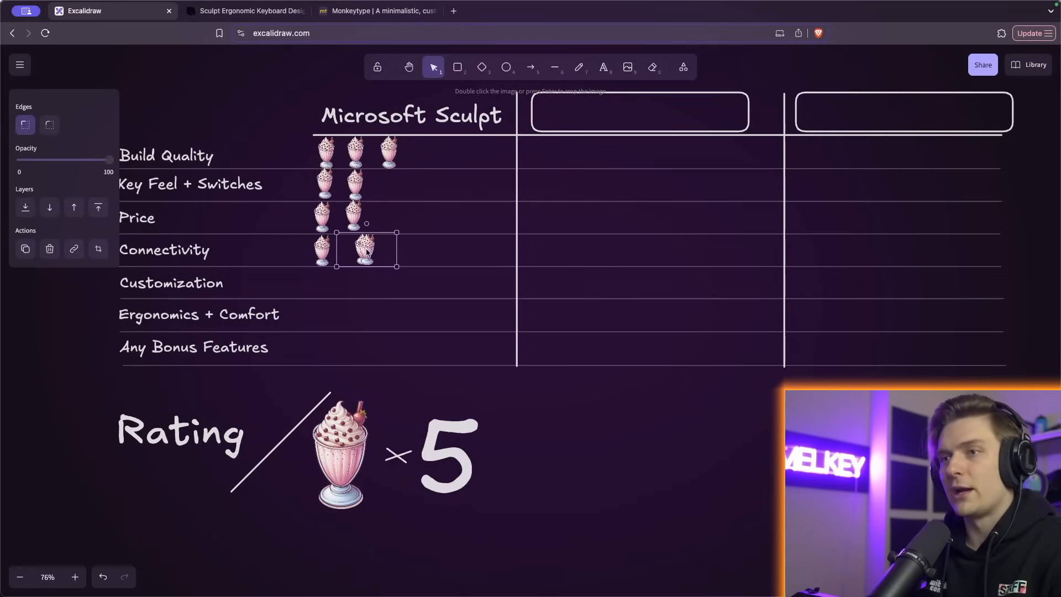
left_click_drag(365, 249, 411, 248)
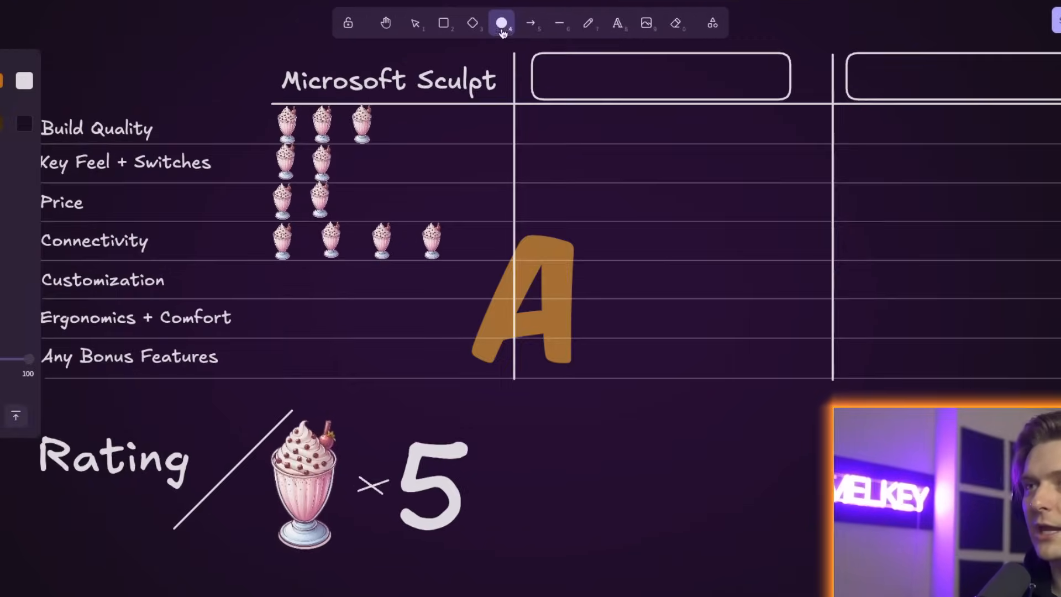
left_click(376, 11)
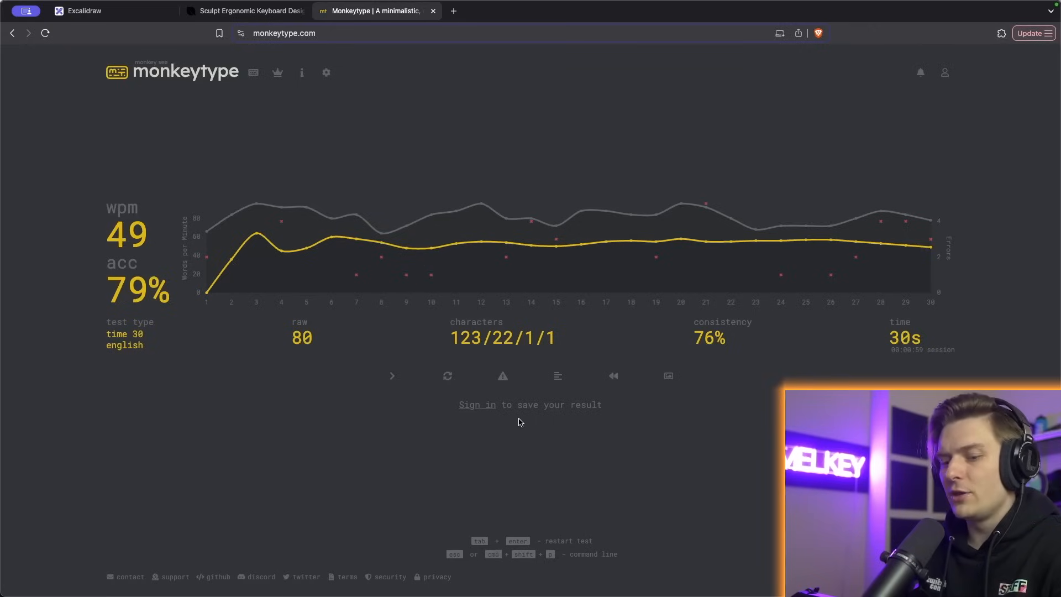
Run a new typing test, typing 'home pres' and 'follow what', then return to Excalidraw.
left_click(391, 376)
type("more life time look late lead ope but")
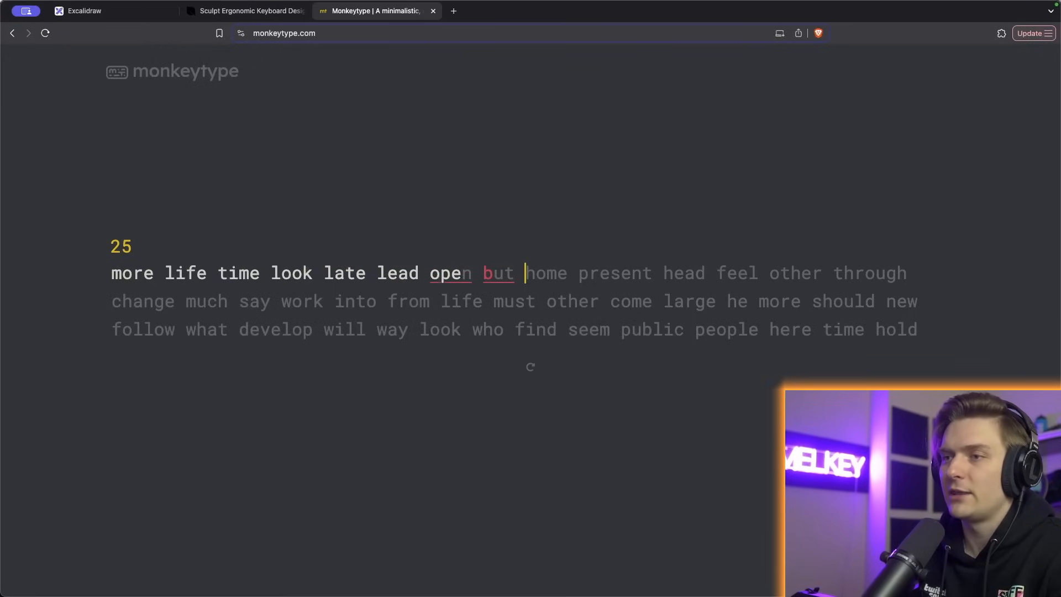
type("home pres")
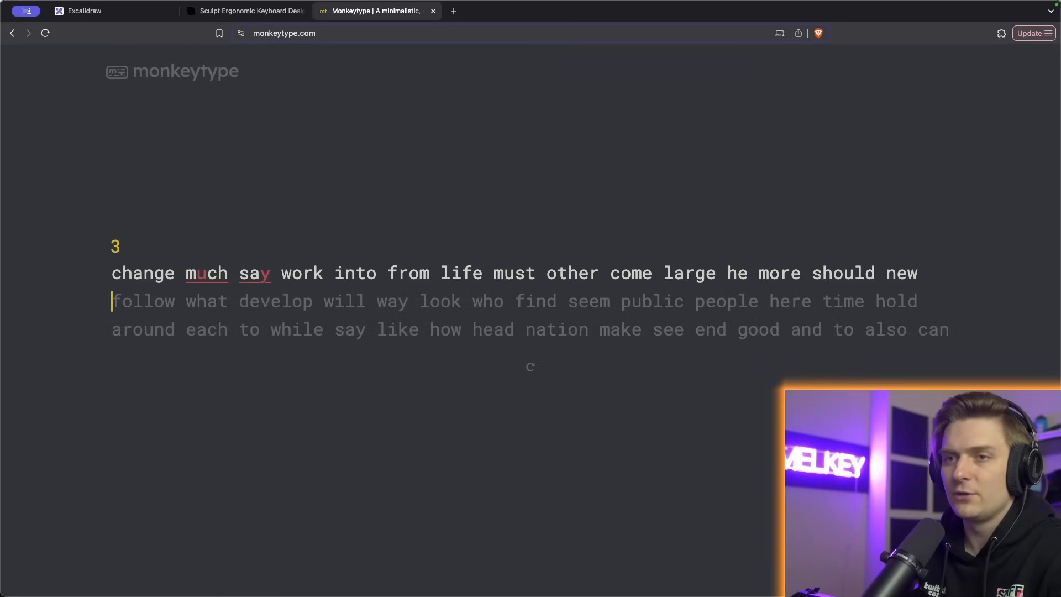
type("follow what")
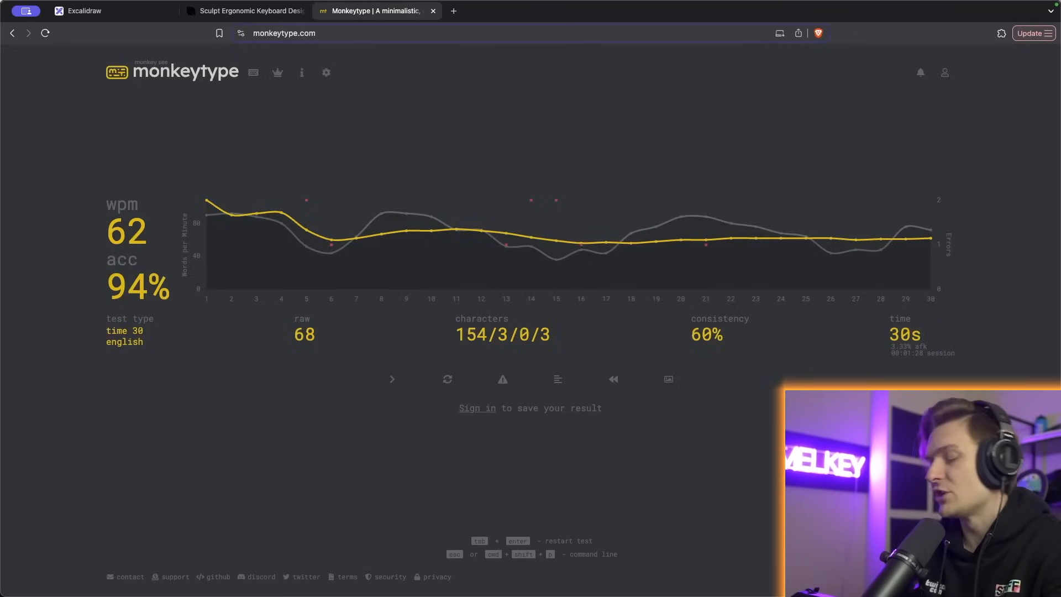
left_click(96, 11)
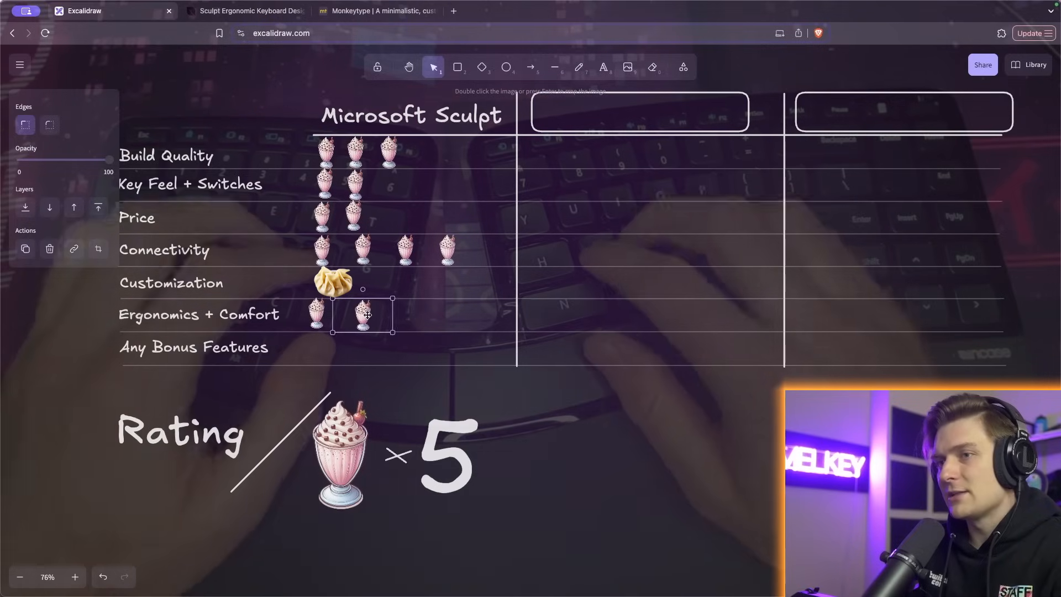
Place the second comfort milkshake and copy the Customization dumpling into Any Bonus Features.
left_click(367, 364)
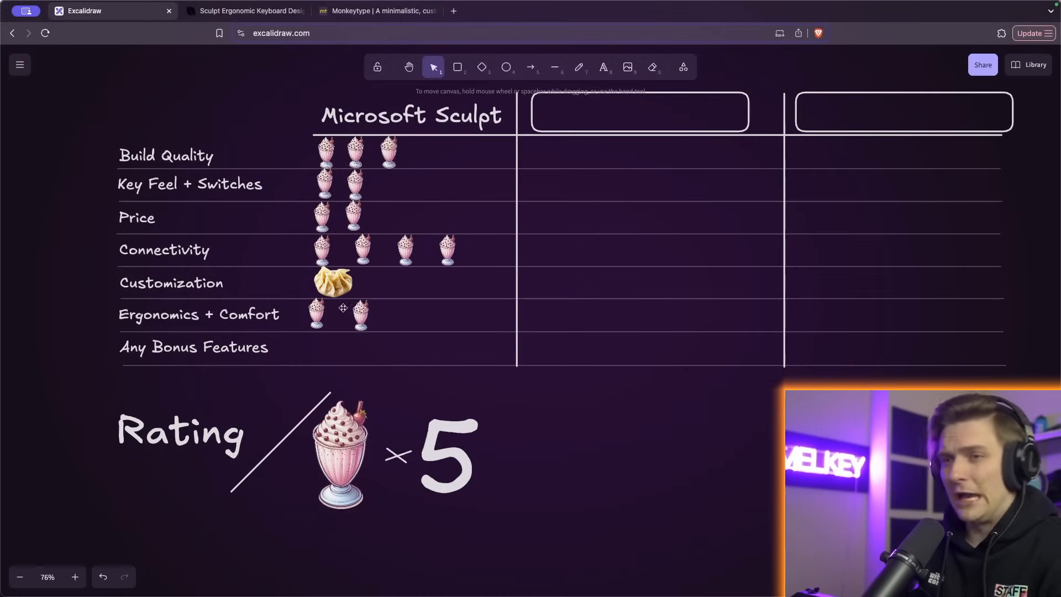
left_click(332, 280)
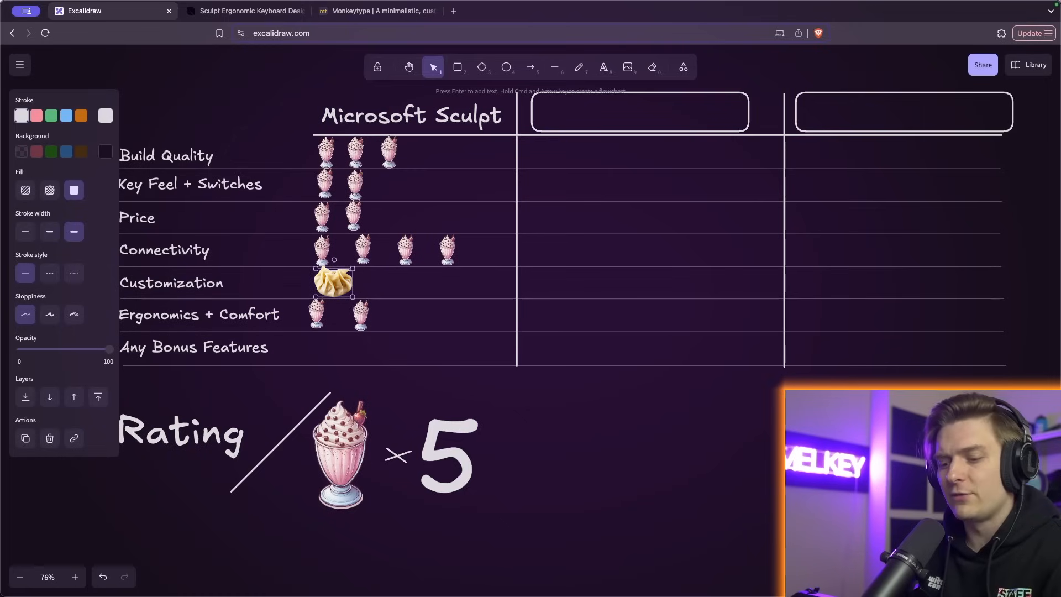
left_click_drag(332, 281, 333, 351)
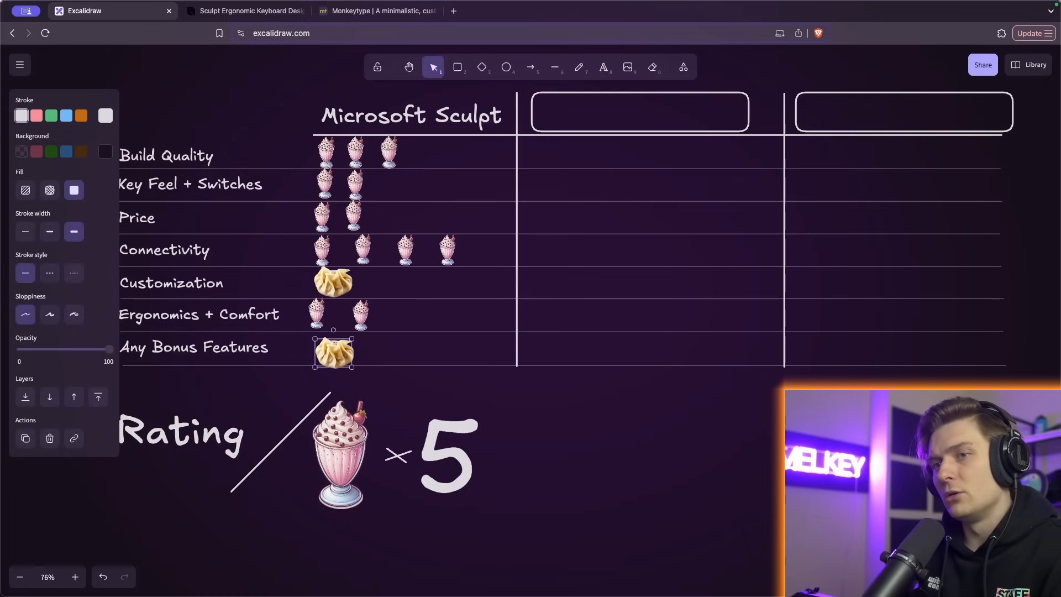
left_click(585, 430)
type("Kinesis mWave")
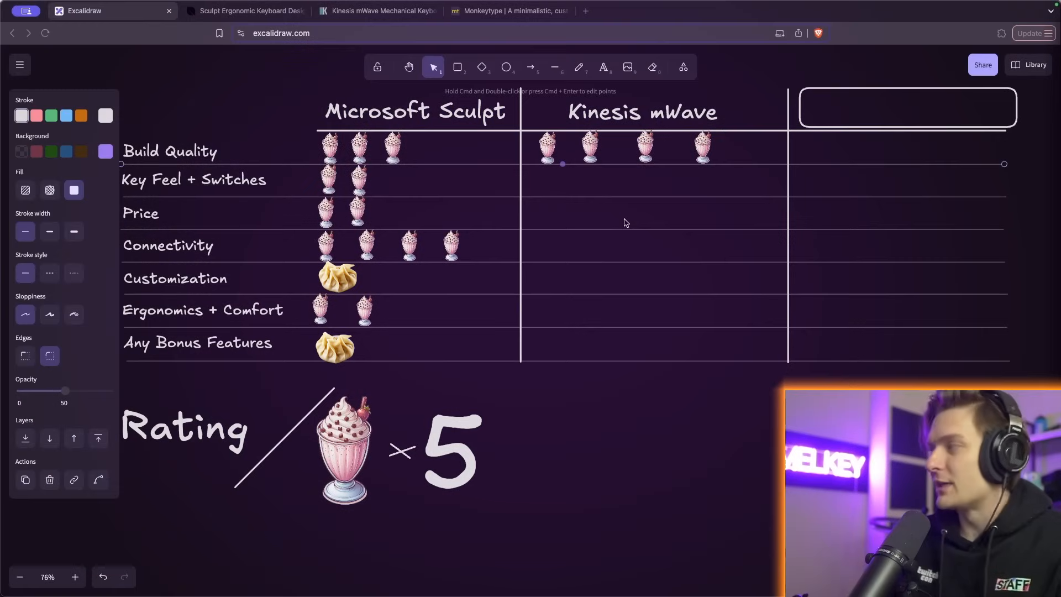
mouse_move(559, 144)
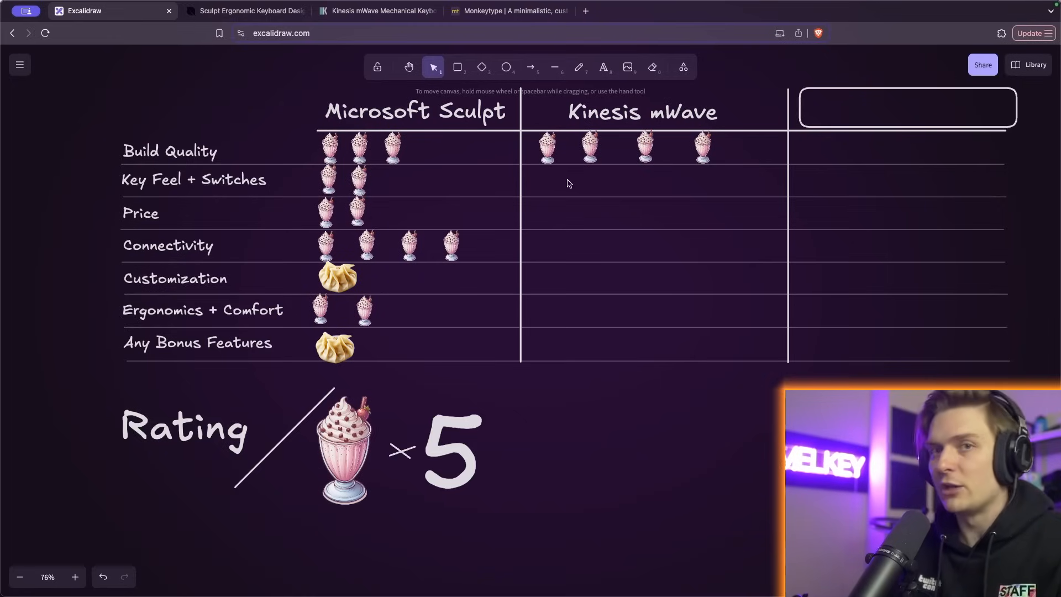
Copy a Build Quality milkshake into the Kinesis mWave Key Feel + Switches row.
left_click(550, 175)
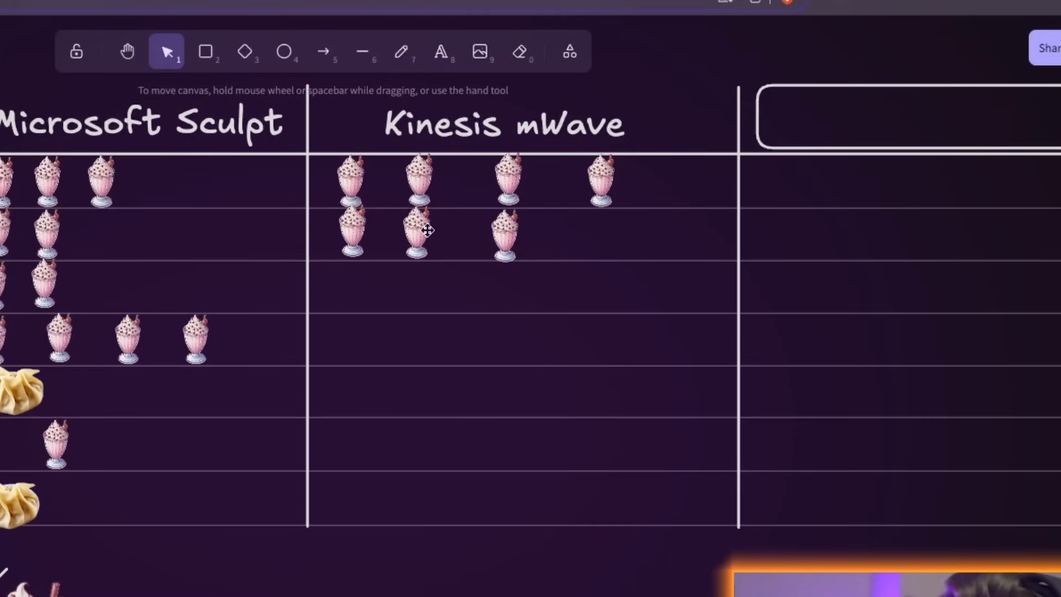
left_click(505, 234)
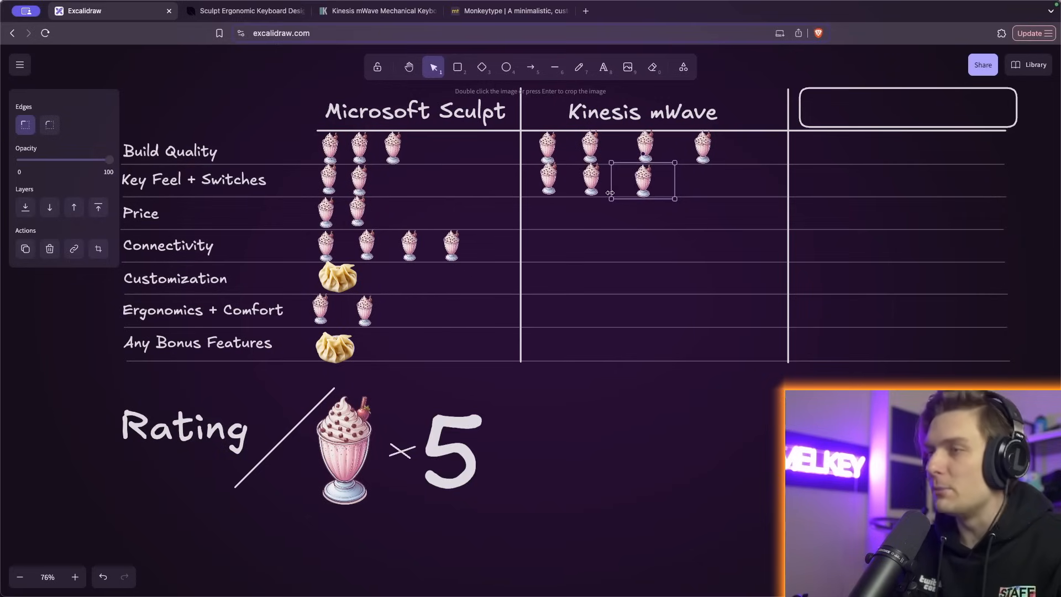
mouse_move(710, 248)
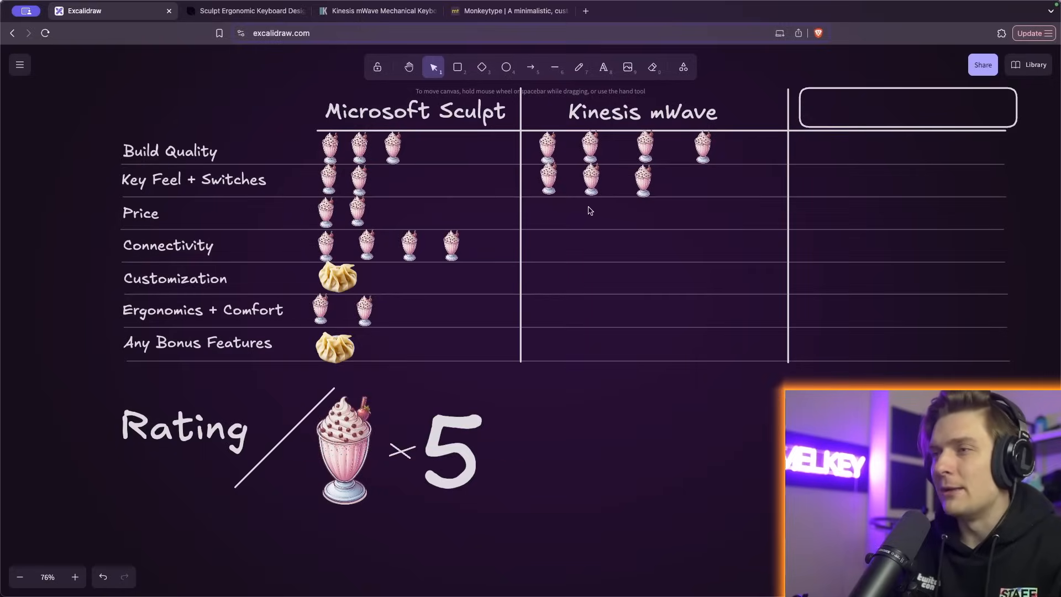
mouse_move(510, 256)
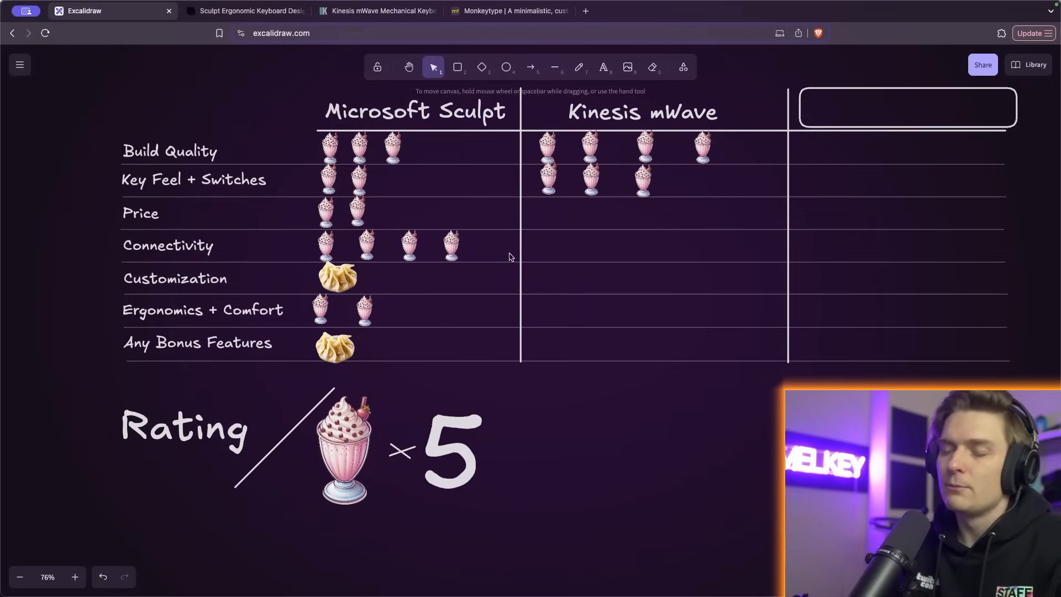
mouse_move(545, 211)
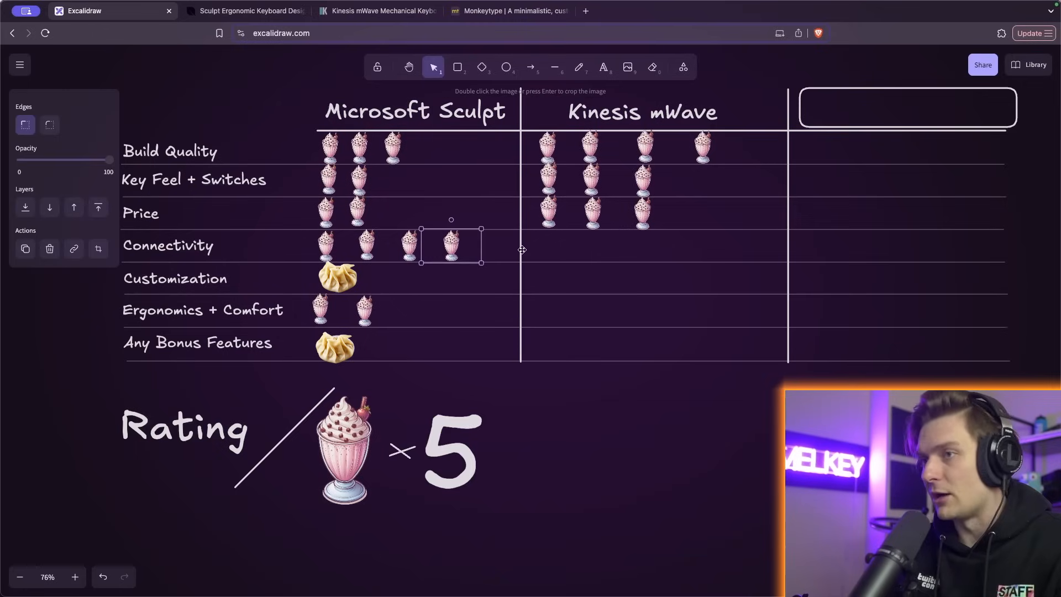
mouse_move(493, 252)
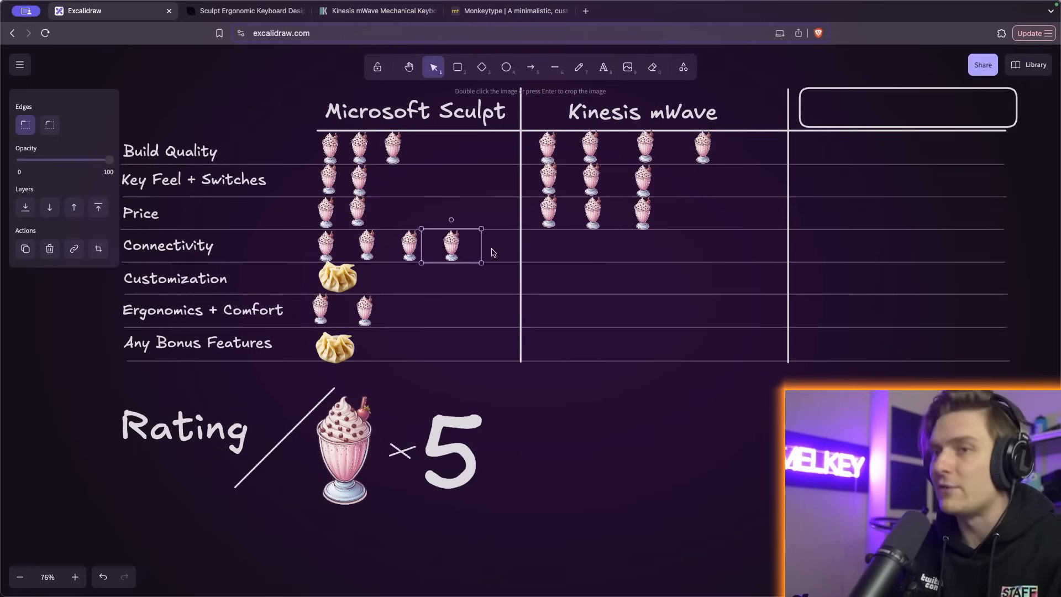
Copy milkshakes toward the Kinesis mWave Connectivity row.
left_click_drag(450, 243, 526, 246)
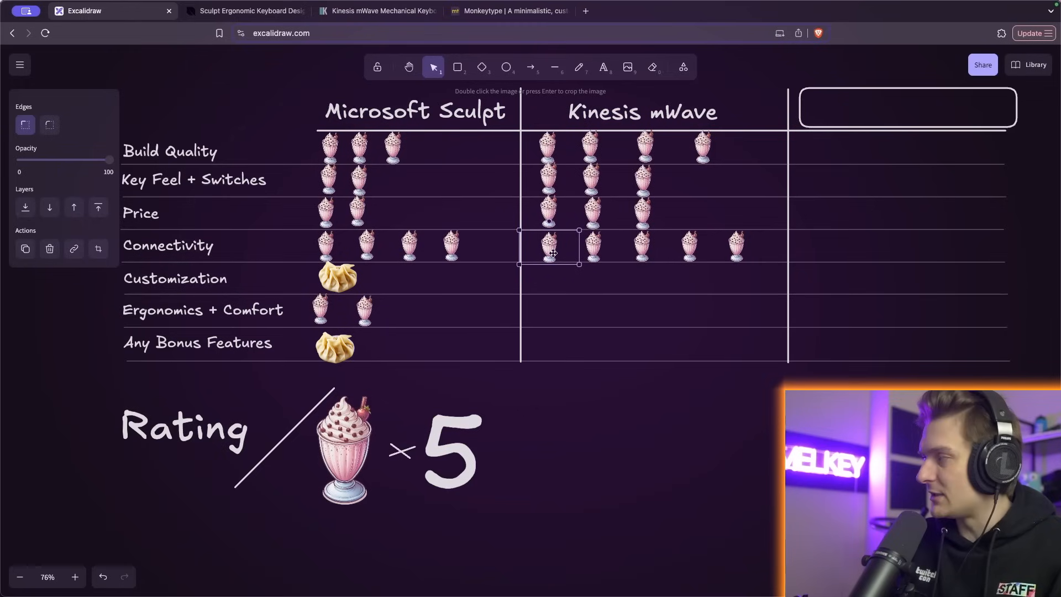
Place two milkshakes in the Kinesis mWave Customization row.
left_click_drag(552, 252, 596, 281)
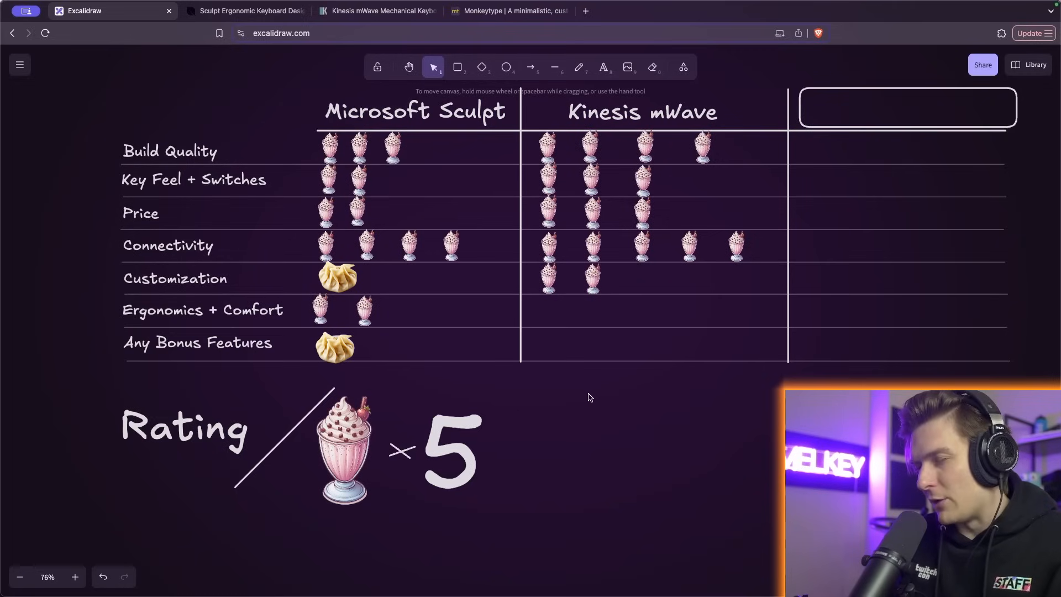
mouse_move(561, 278)
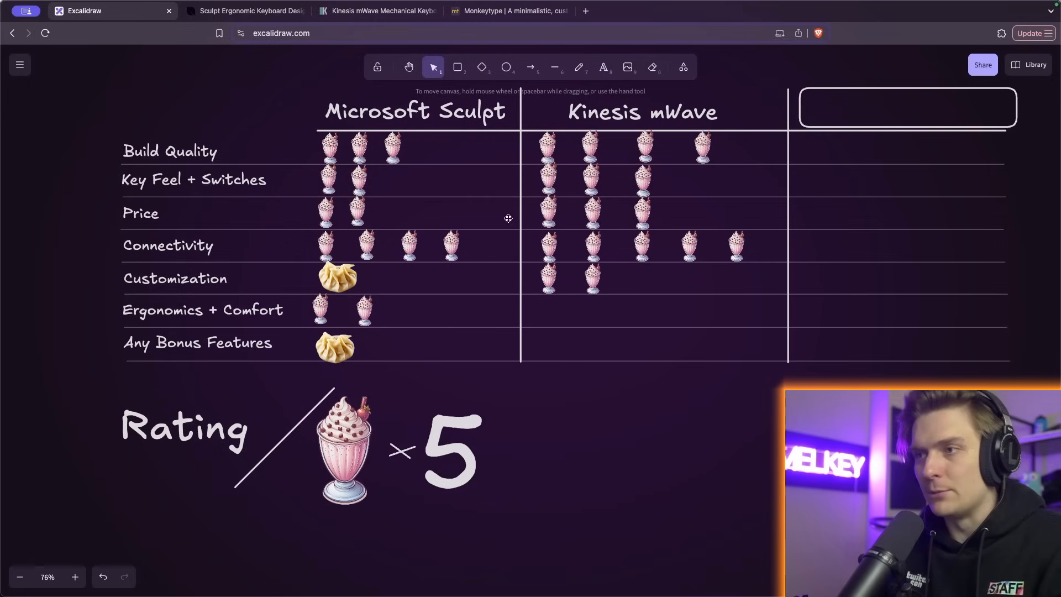
left_click(376, 11)
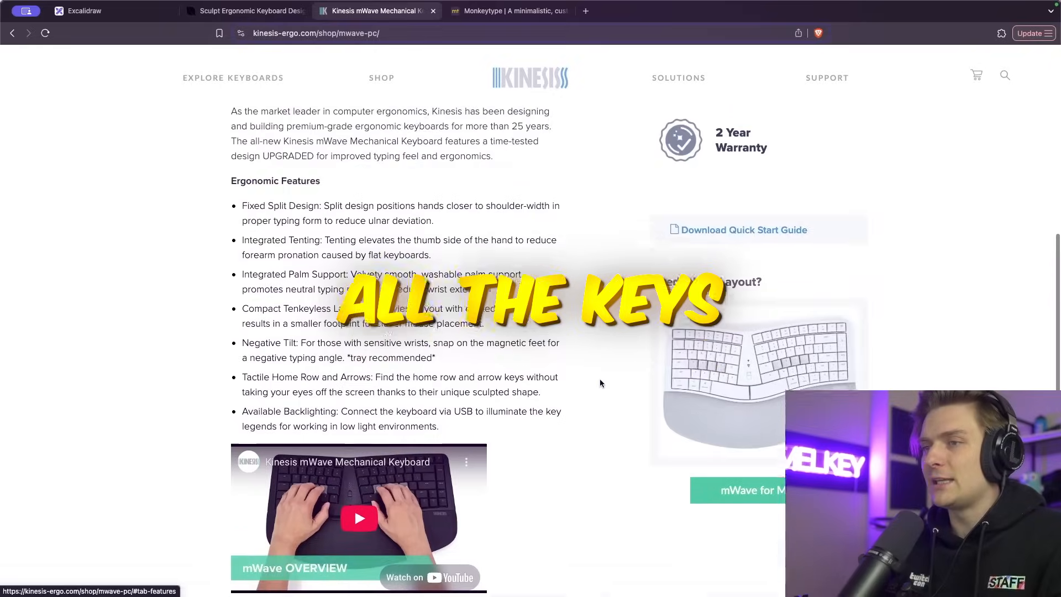
left_click(472, 197)
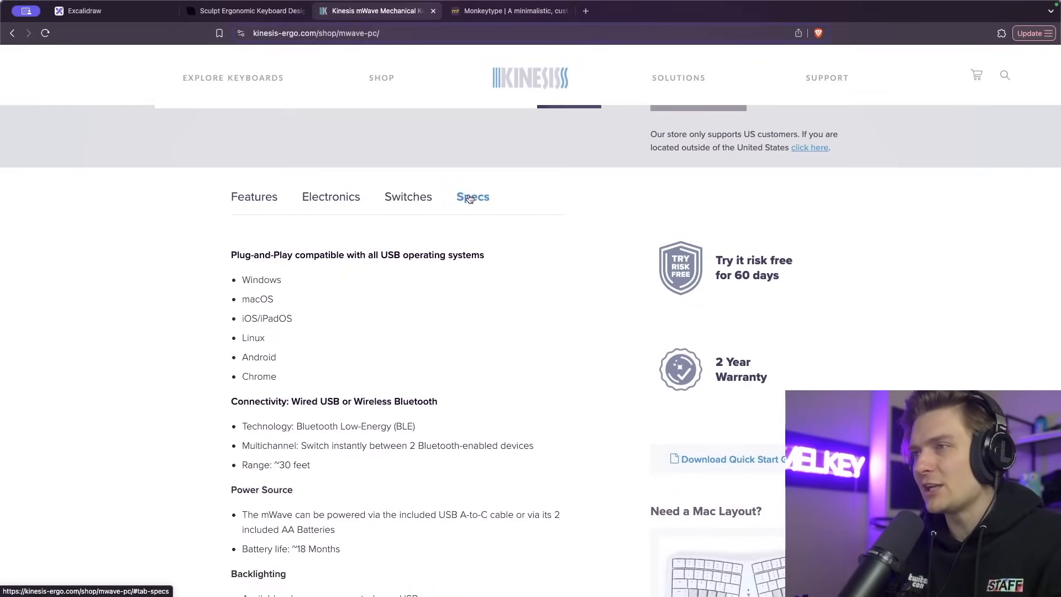
scroll("down", 3)
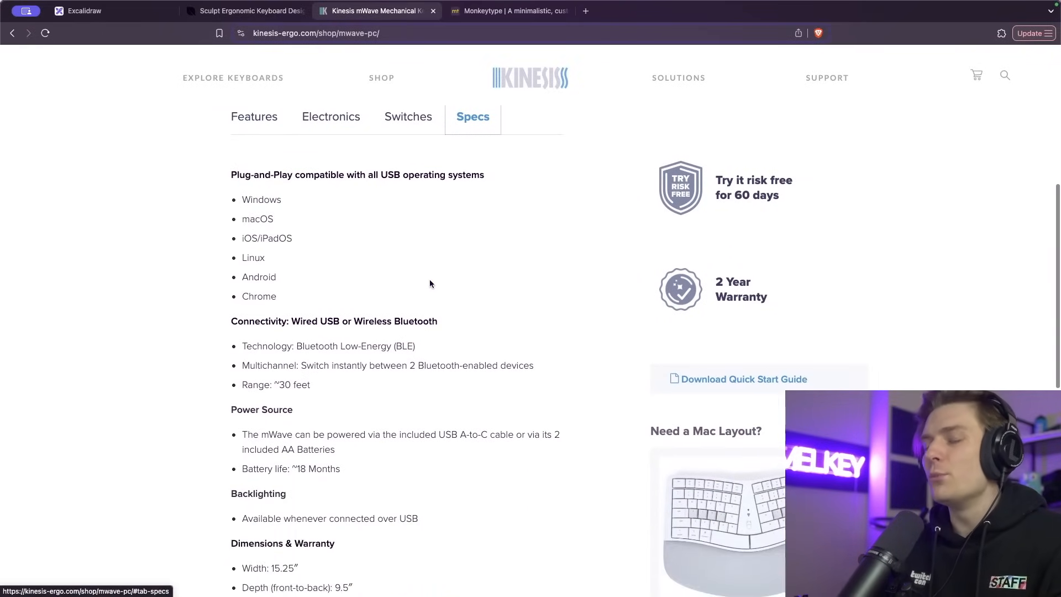
scroll("down", 3)
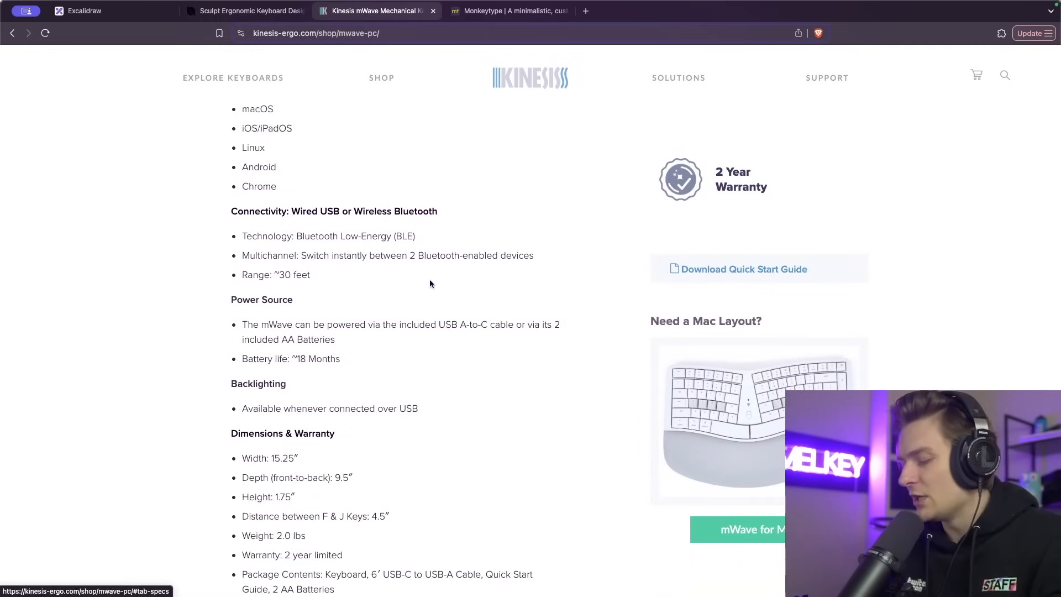
scroll("down", 3)
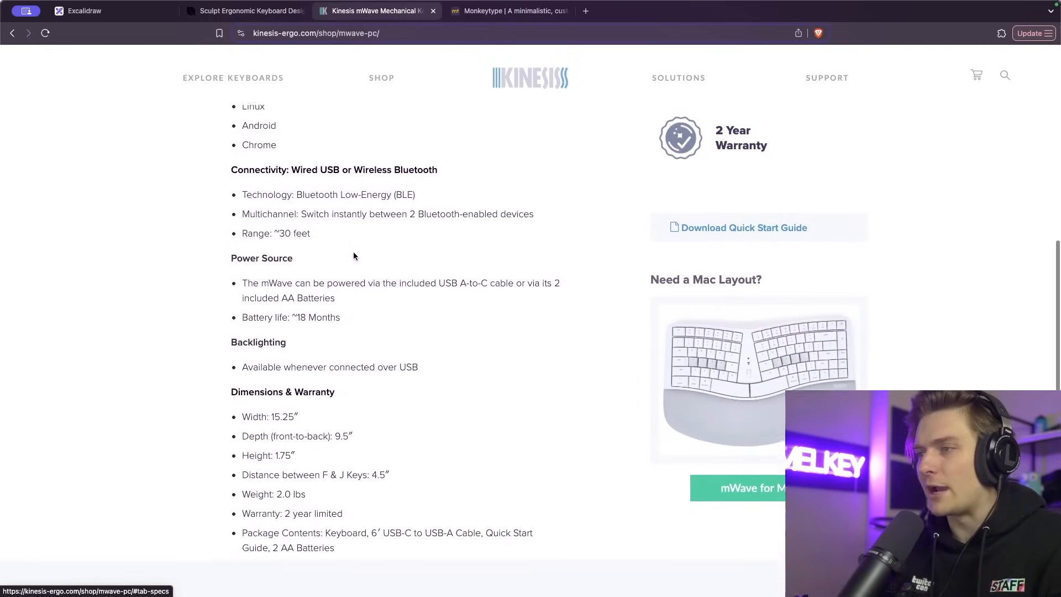
left_click(85, 11)
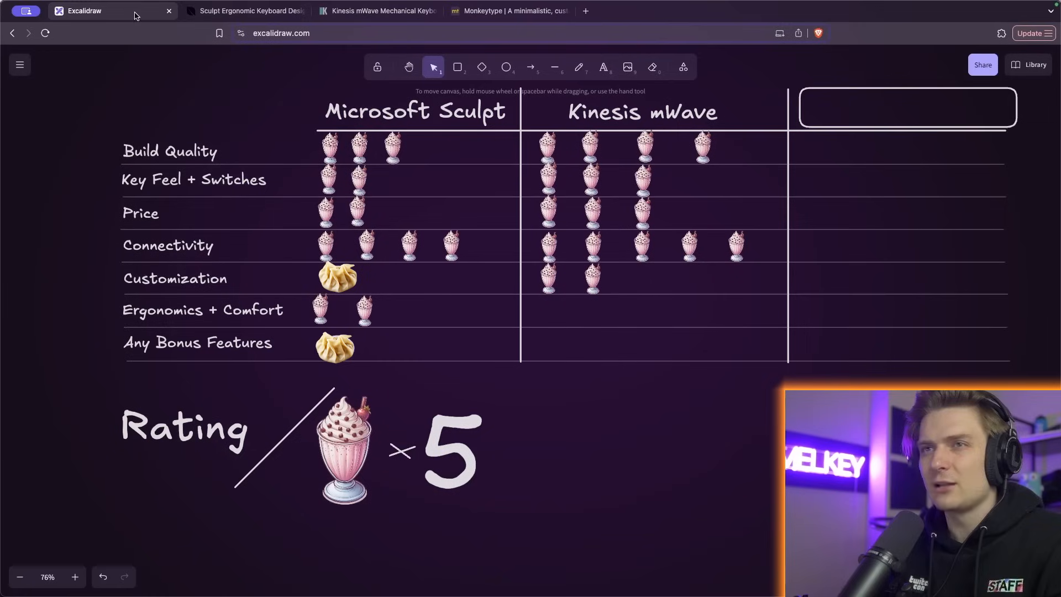
Copy a third milkshake into the mWave Customization row and line it up.
left_click(592, 278)
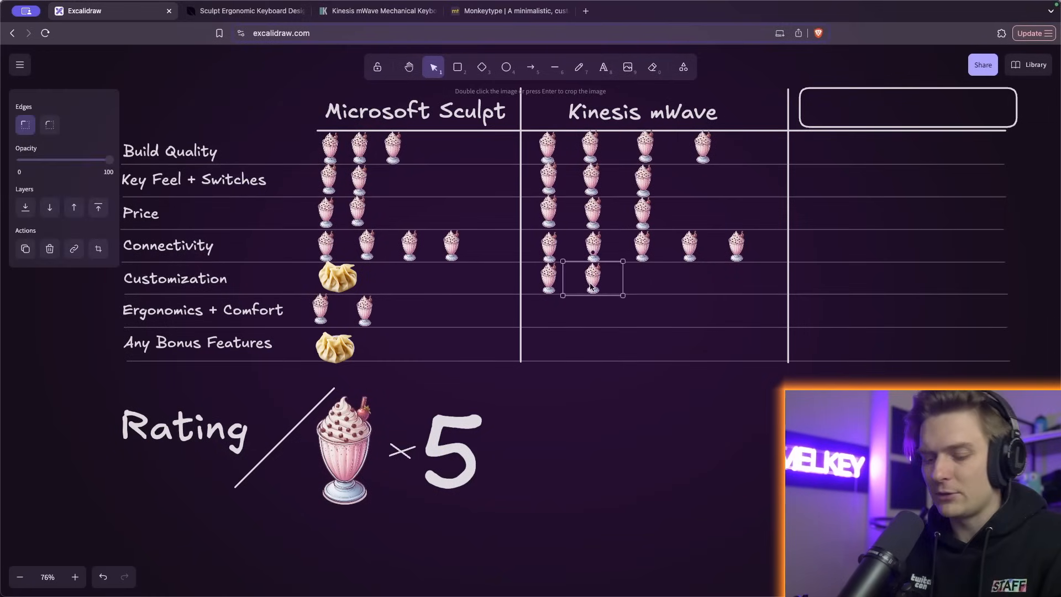
left_click_drag(592, 278, 632, 275)
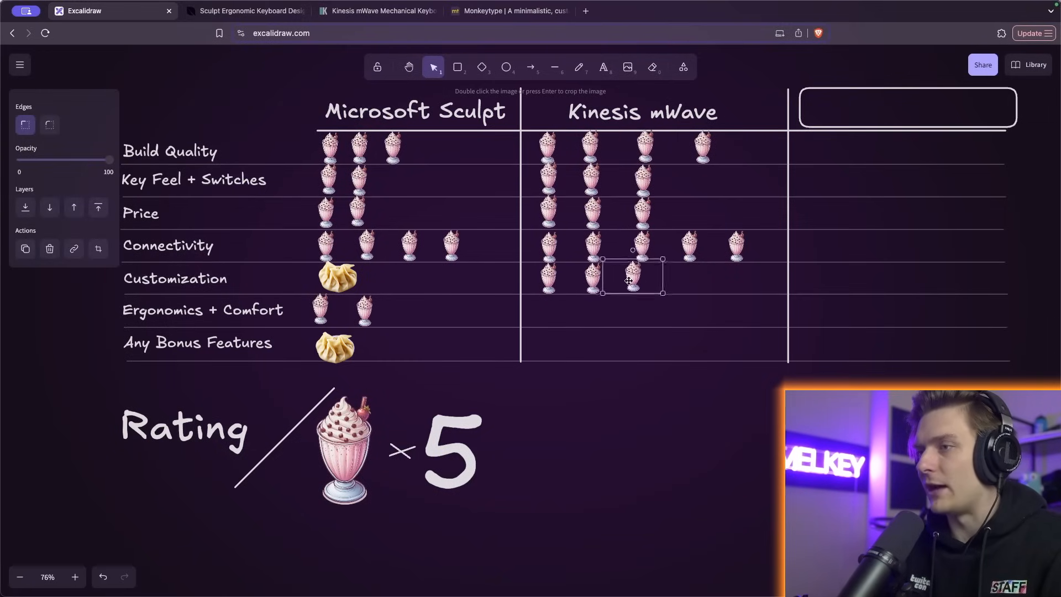
left_click_drag(631, 276, 641, 277)
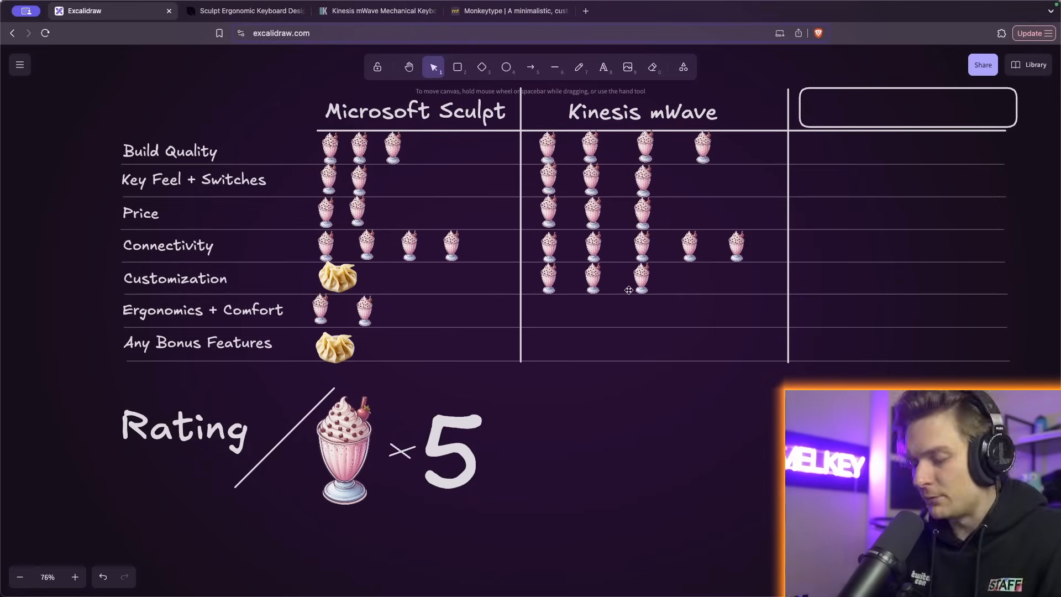
Copy milkshakes into the mWave Ergonomics + Comfort row.
left_click(591, 309)
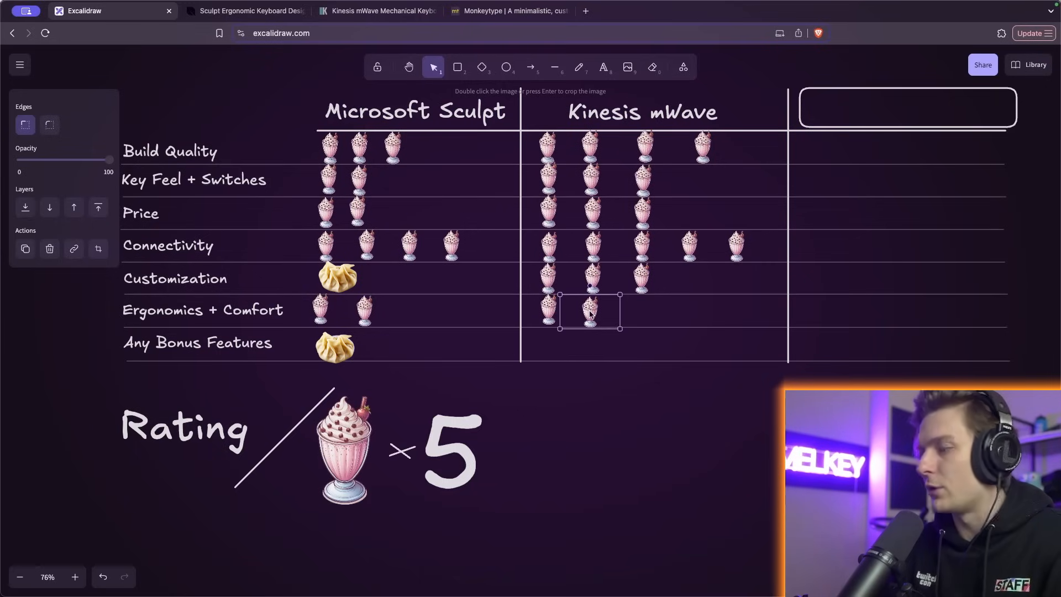
left_click_drag(589, 312, 639, 311)
type("Logitech K860")
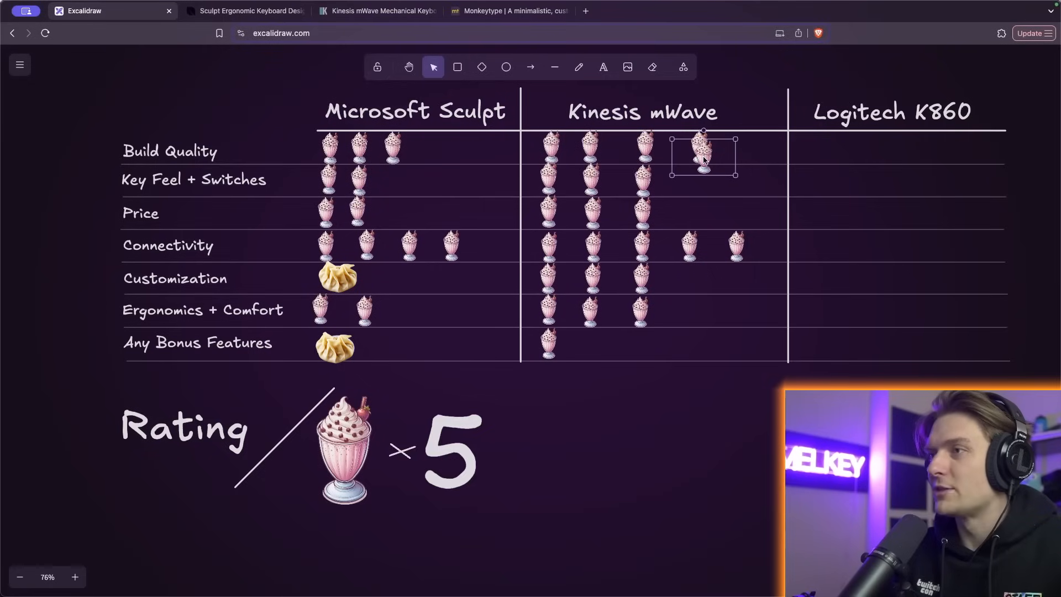
Fill the Logitech K860 Build Quality row with four milkshakes.
left_click_drag(700, 152, 824, 149)
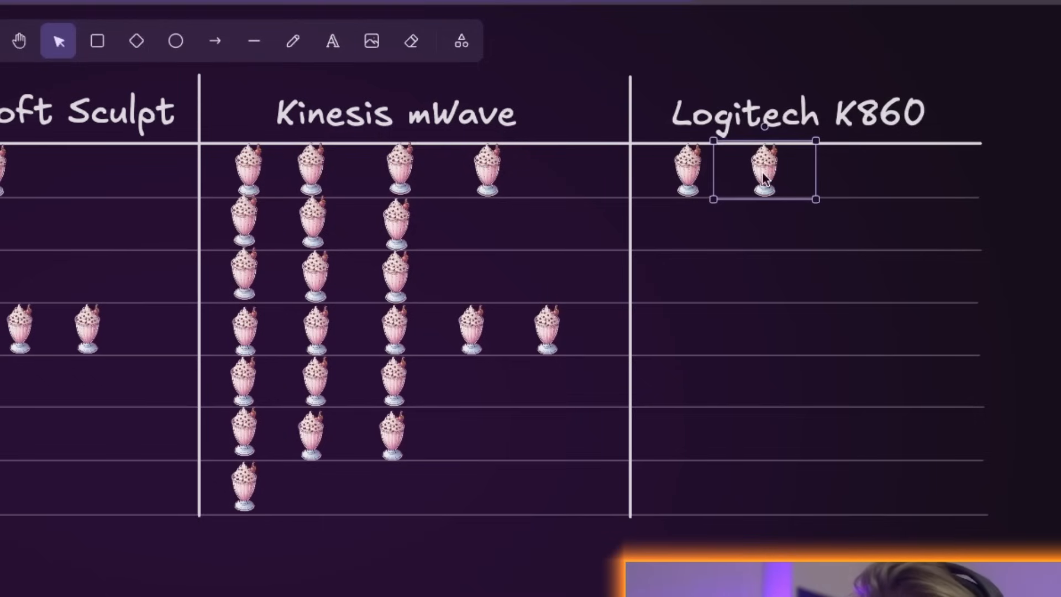
left_click_drag(764, 169, 845, 173)
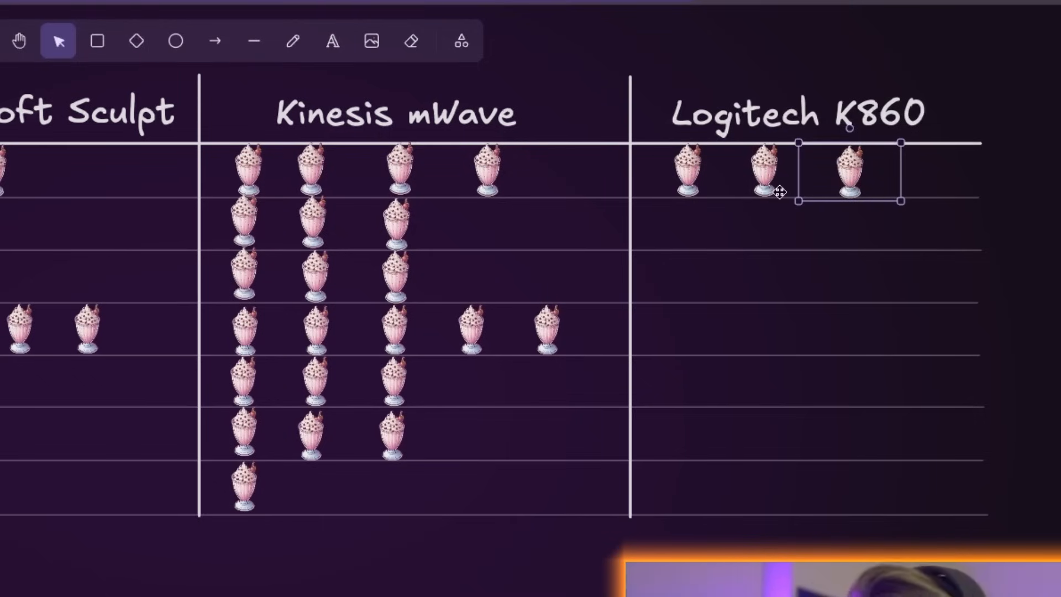
left_click_drag(848, 170, 778, 193)
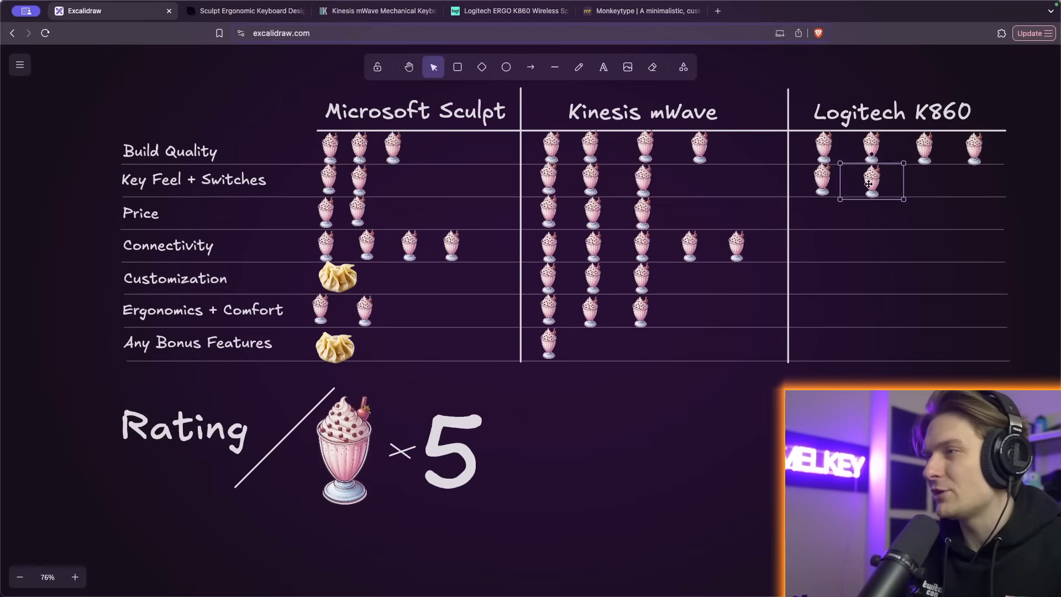
Add a third milkshake to the K860 Key Feel + Switches row.
left_click_drag(869, 182, 918, 182)
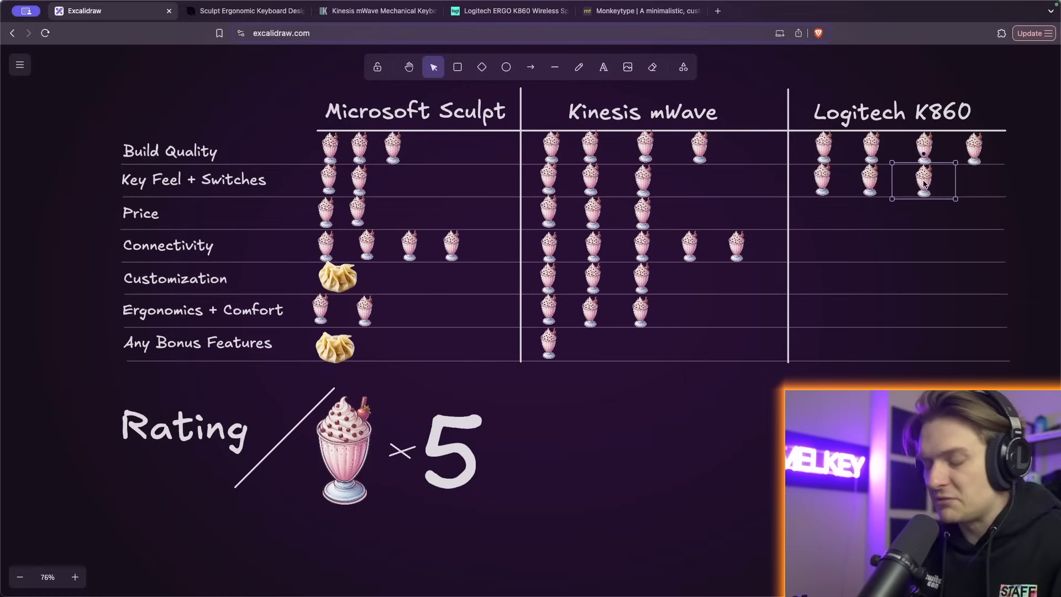
left_click(507, 11)
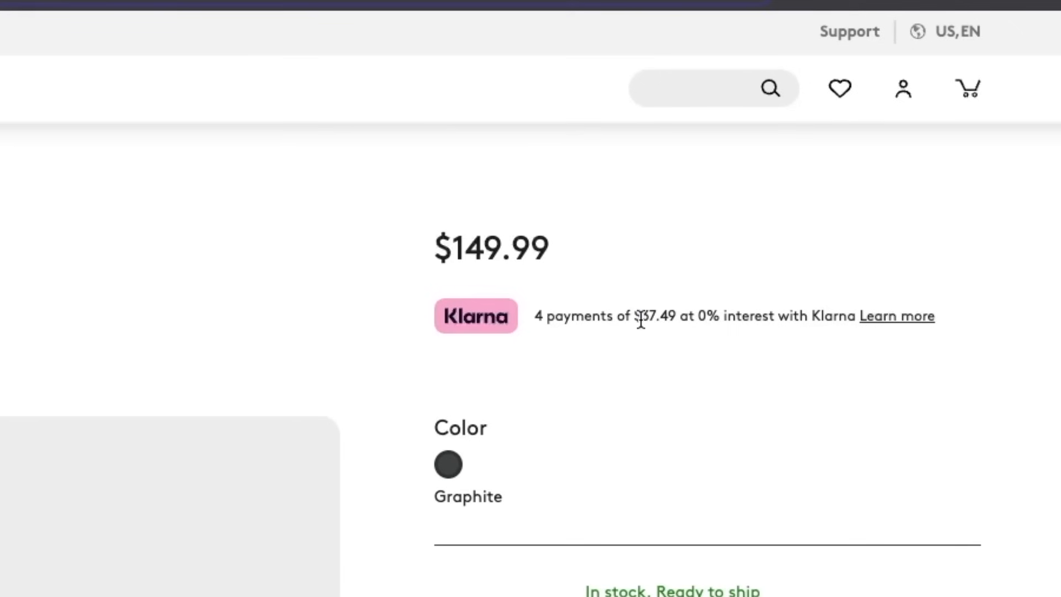
Copy one milkshake into the Logitech K860 Price row.
left_click_drag(640, 315, 791, 315)
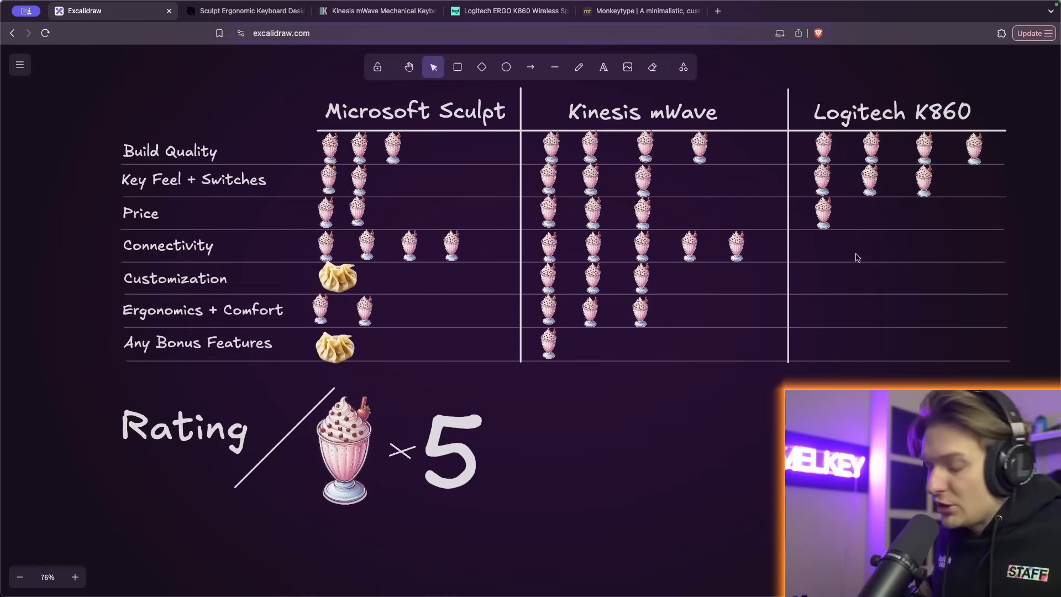
mouse_move(825, 255)
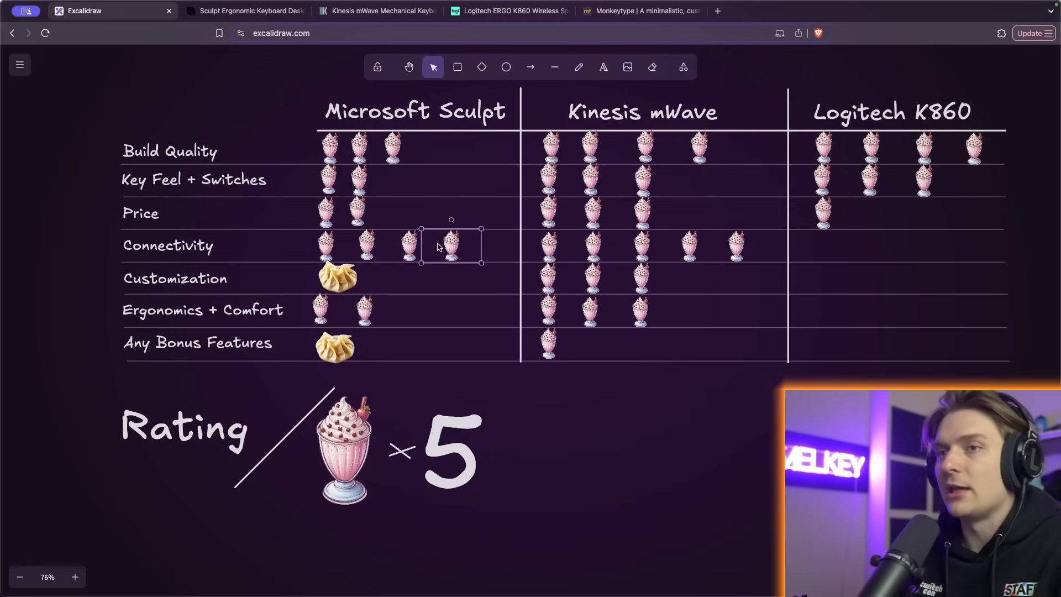
Copy a milkshake into the K860 Connectivity row, then check the Logitech product page.
left_click_drag(451, 245, 825, 243)
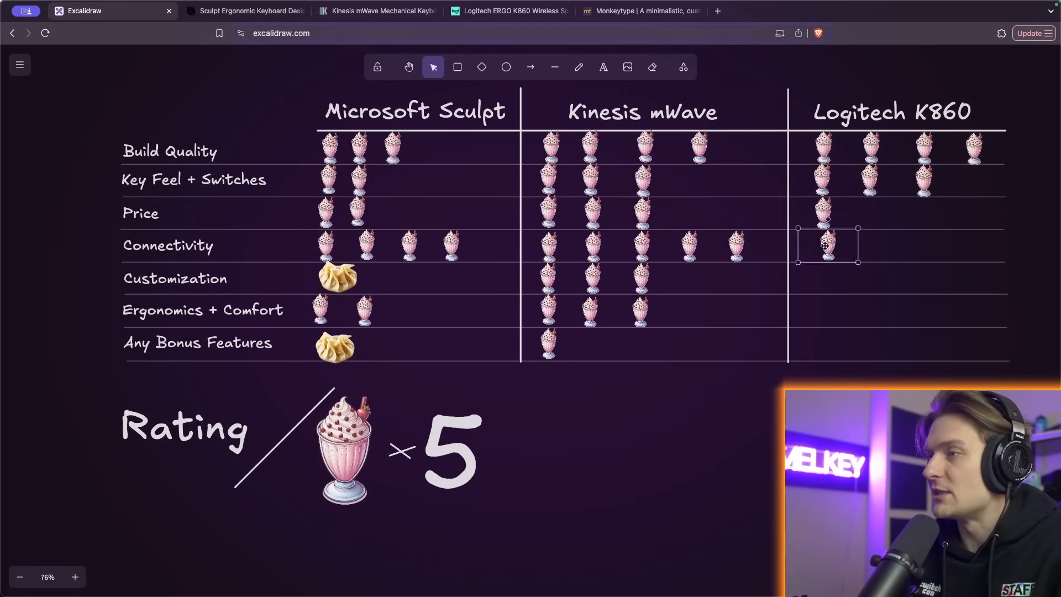
left_click(508, 11)
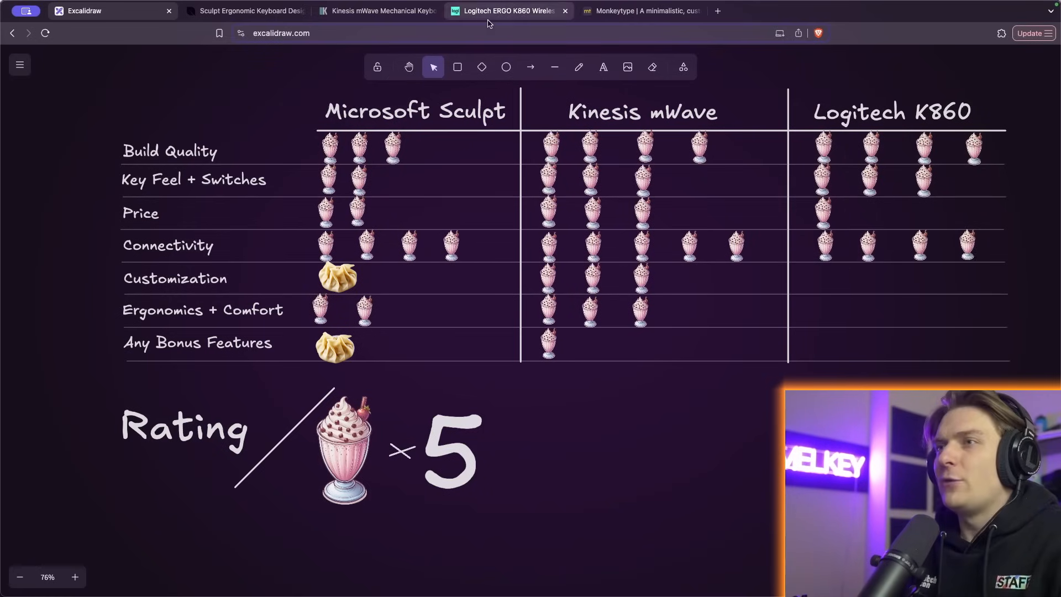
left_click(504, 11)
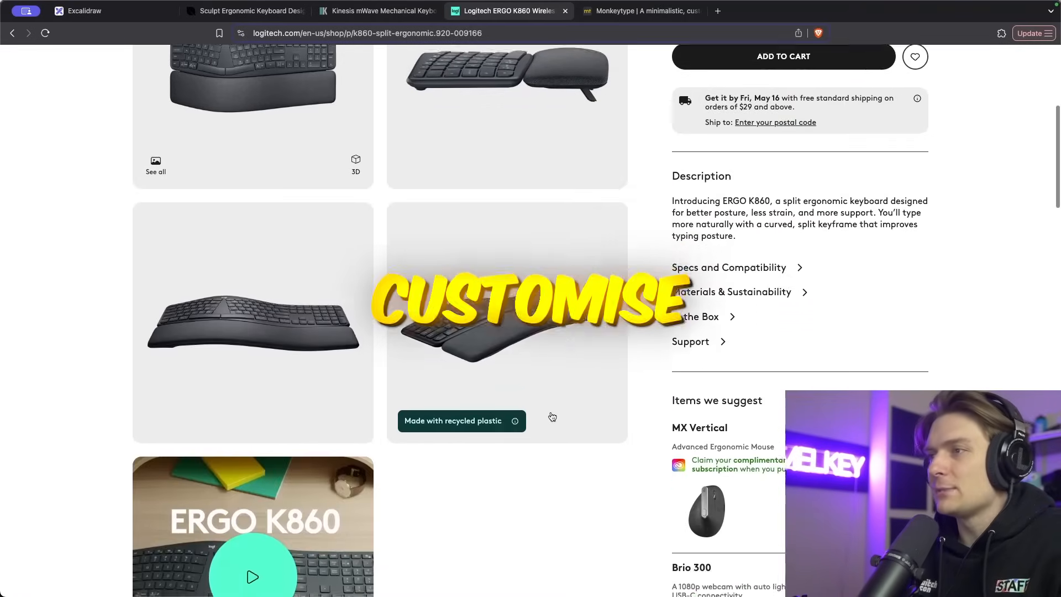
Return to the rating table and bring up the Monkeytype typing test.
left_click(80, 11)
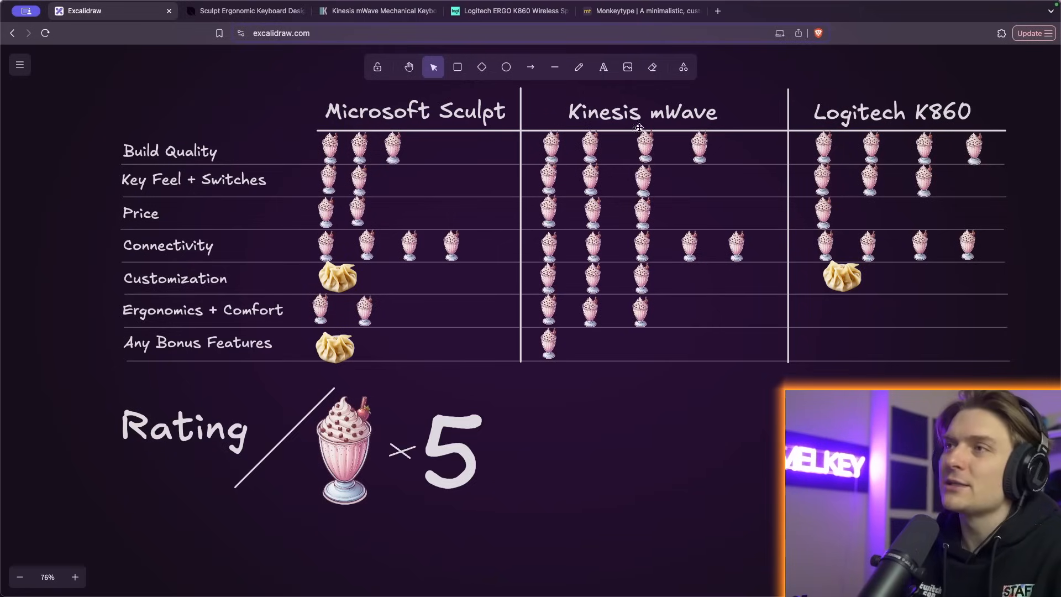
left_click(638, 11)
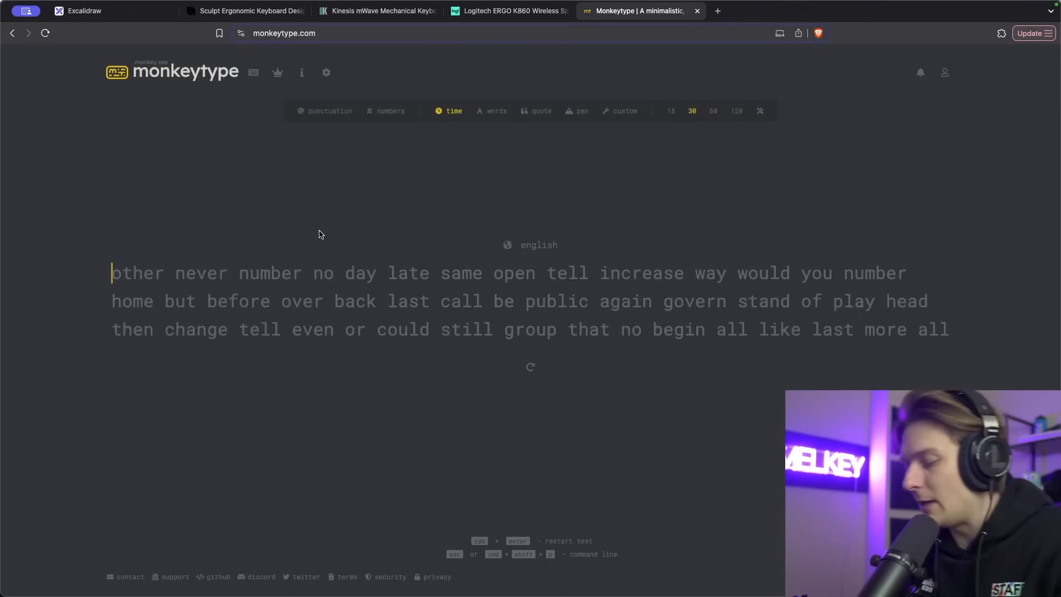
Type the 30-second Monkeytype test words to a 72 wpm, 95% result, then return to Excalidraw.
type("other never number no day late sam")
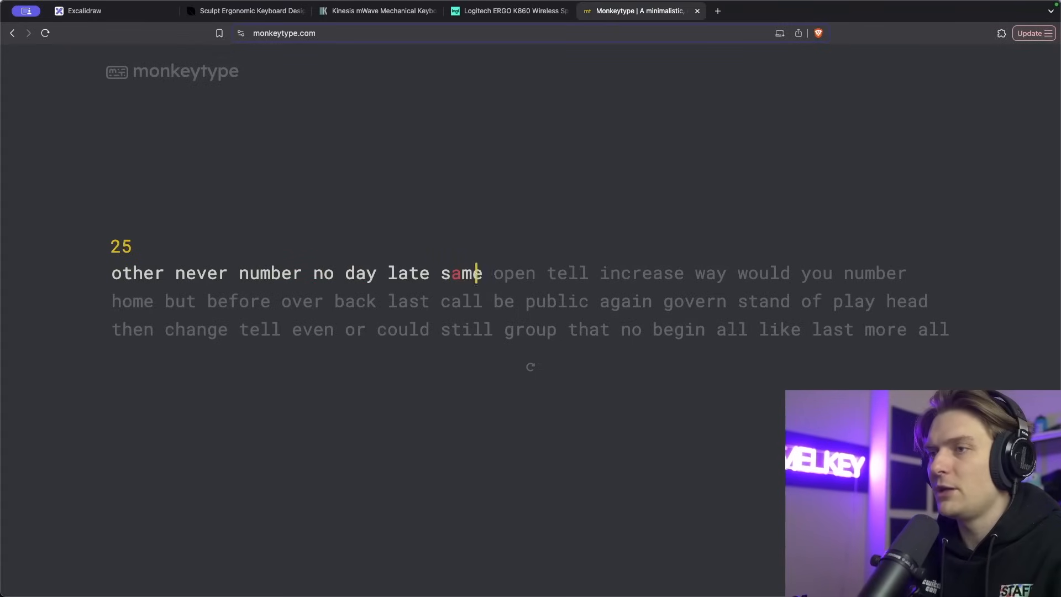
type("open tell increase way")
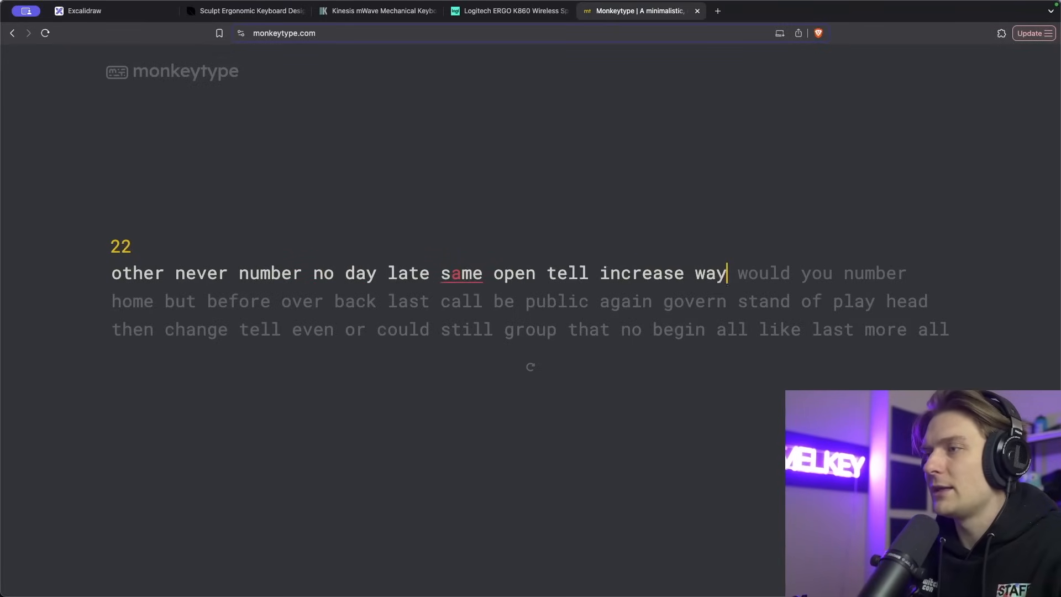
type("would you number")
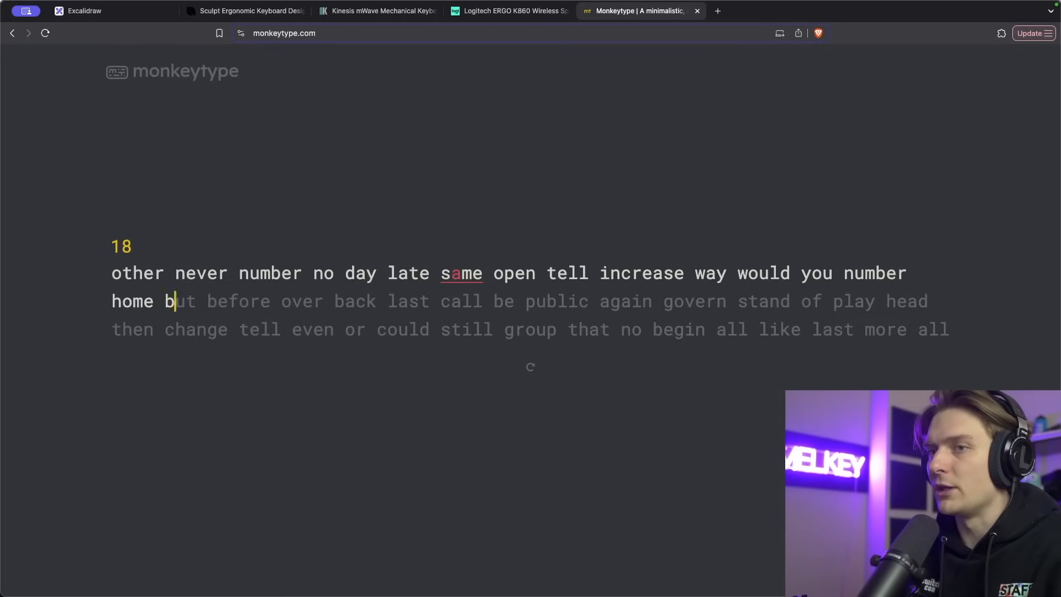
type("ut before over back last call be public again govern stand of play head")
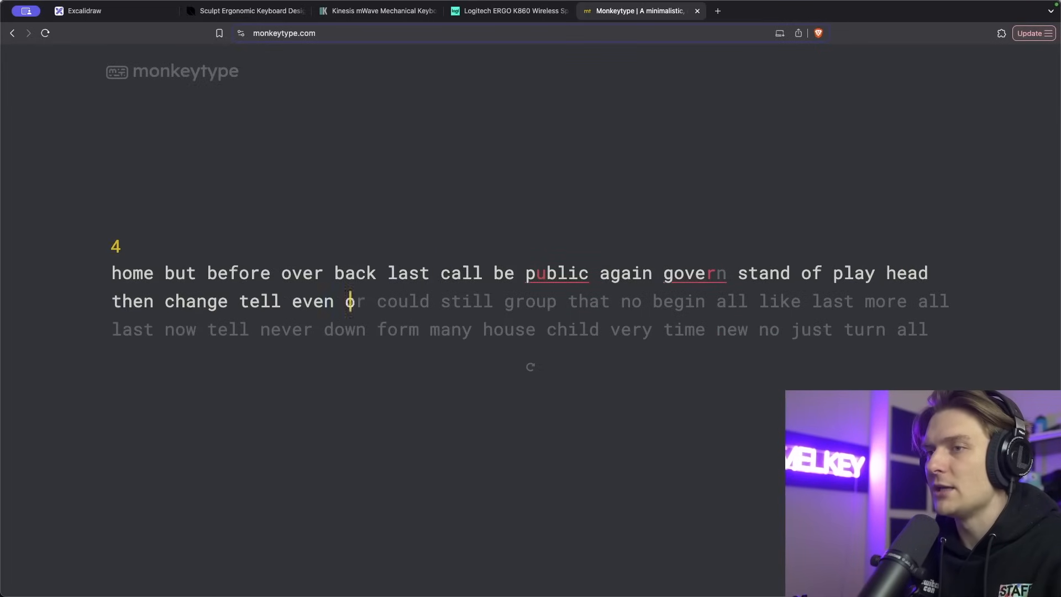
type("r could still")
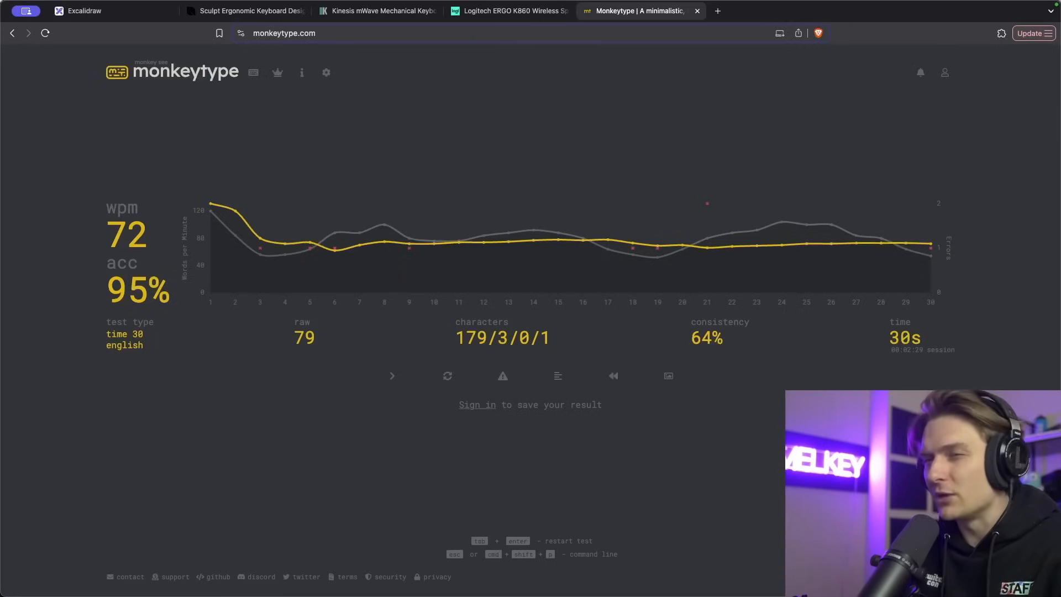
left_click(101, 11)
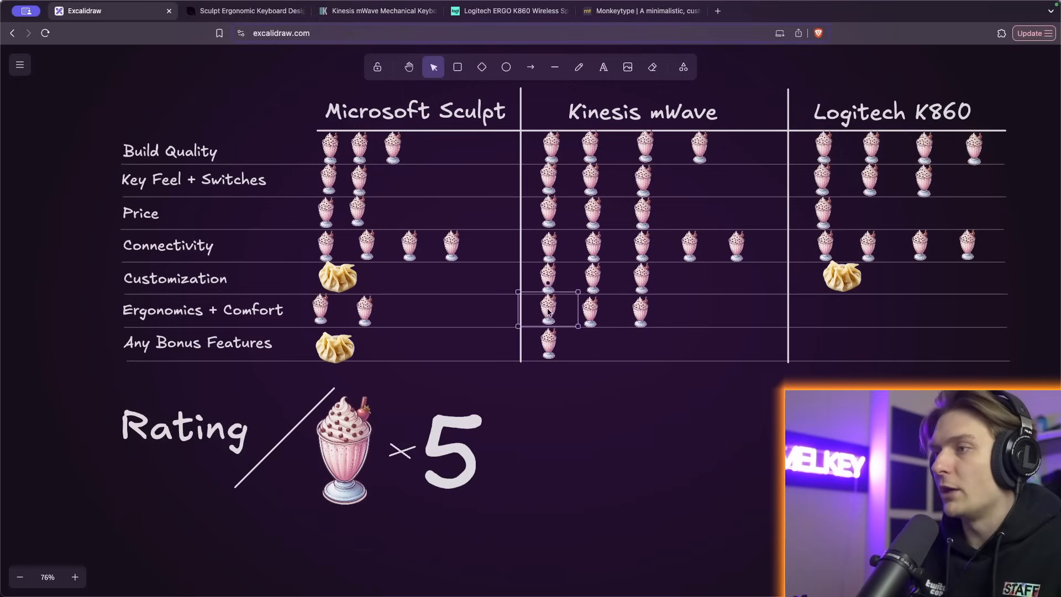
Copy two milkshakes into the Logitech K860 Ergonomics + Comfort row.
left_click_drag(548, 310, 819, 309)
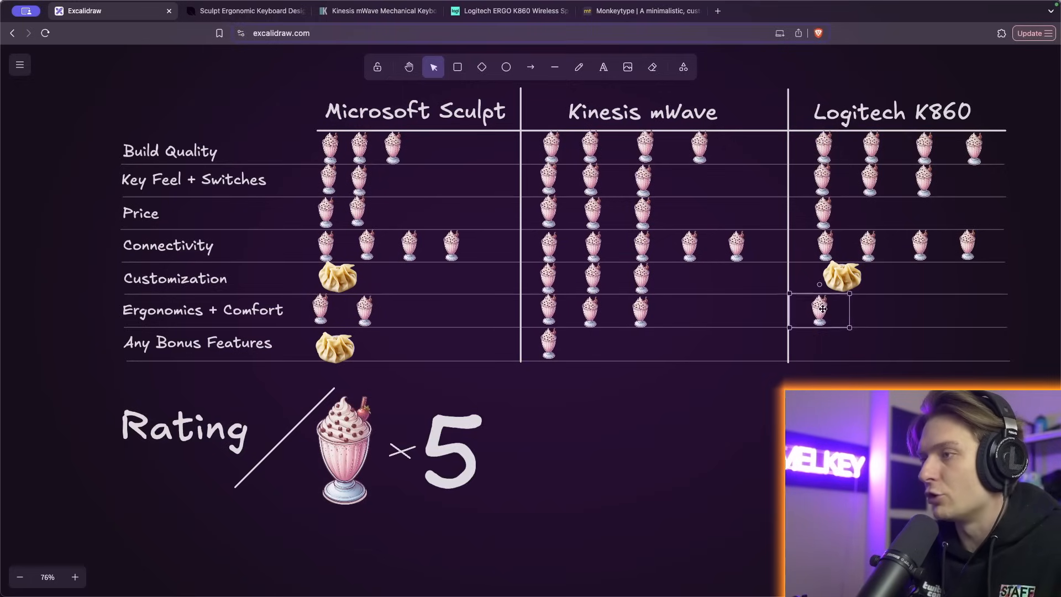
left_click_drag(819, 309, 873, 310)
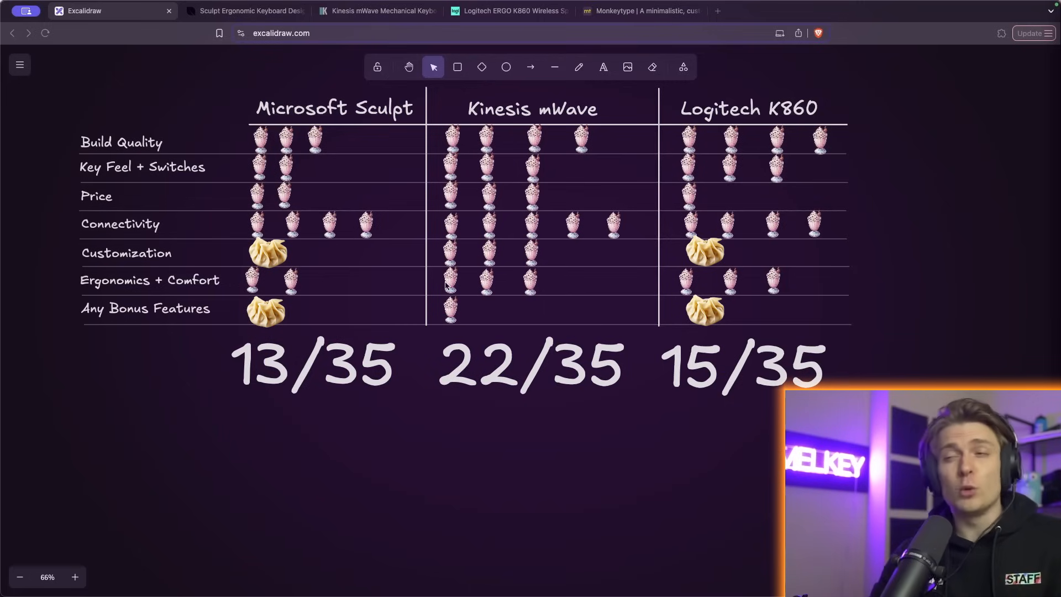
mouse_move(737, 189)
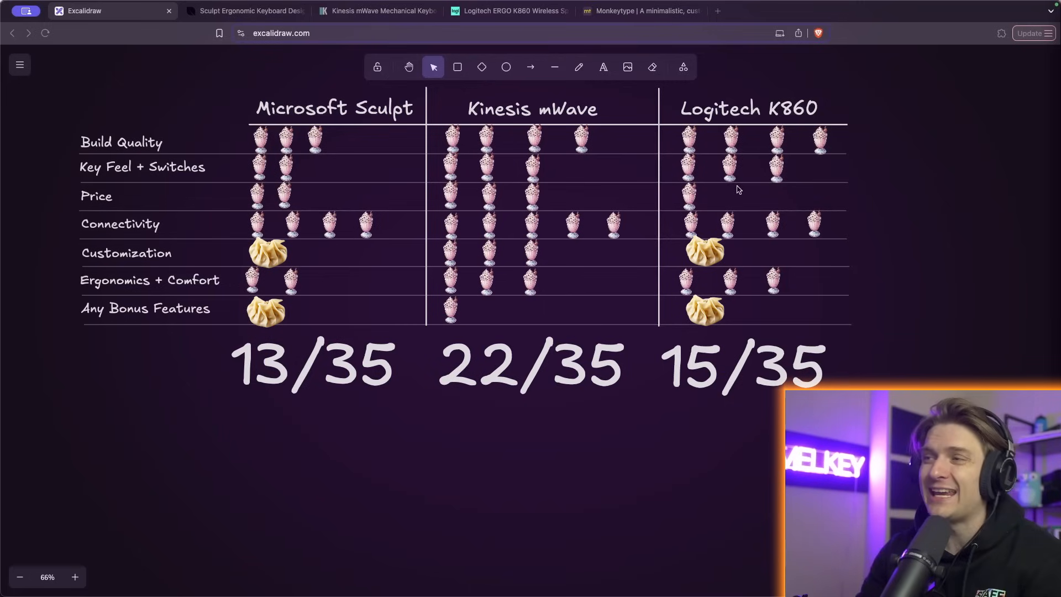
mouse_move(739, 306)
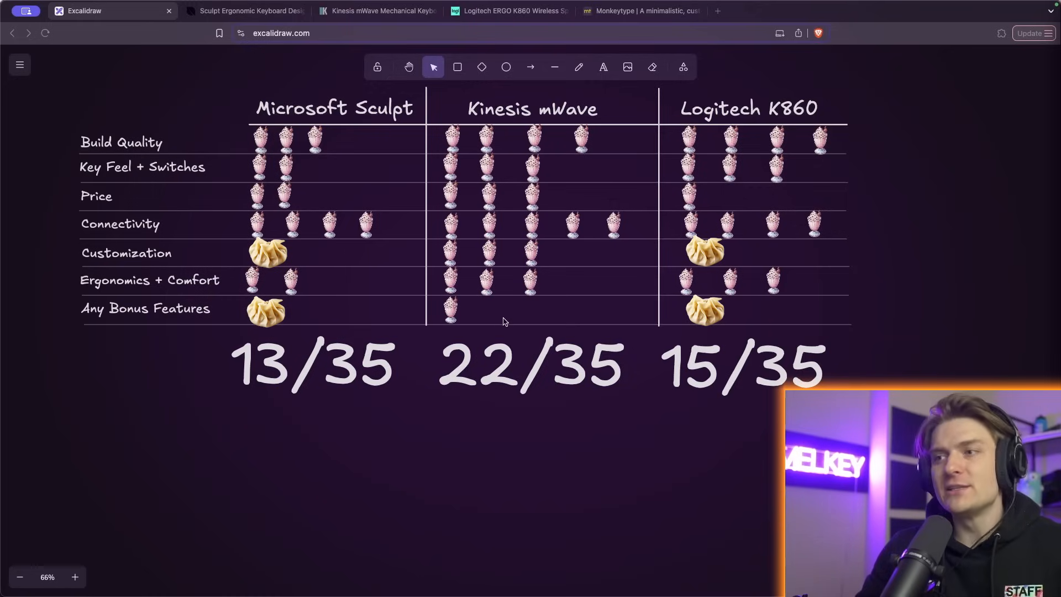
mouse_move(239, 371)
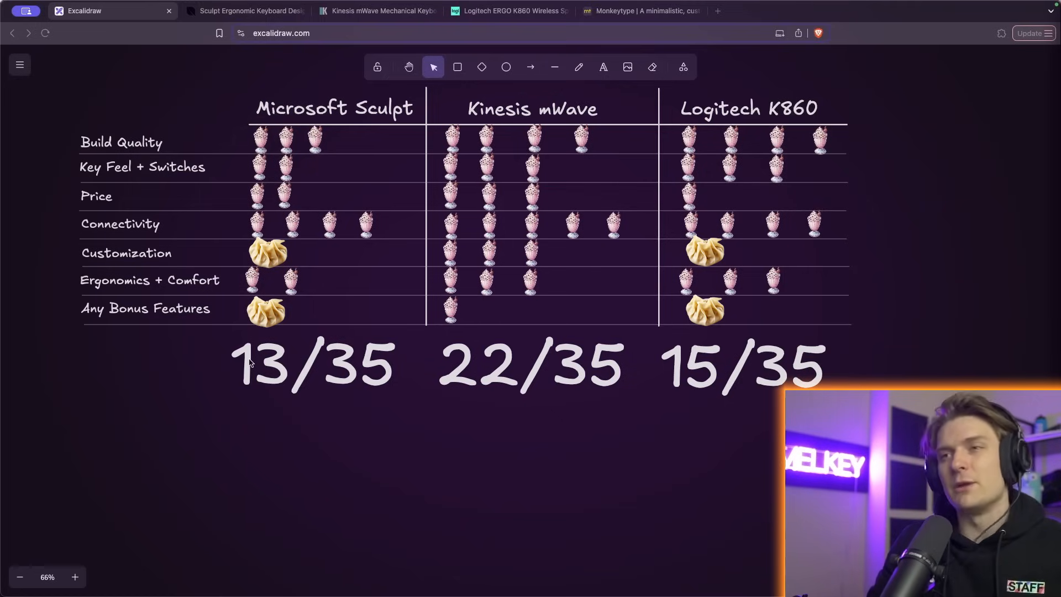
mouse_move(724, 255)
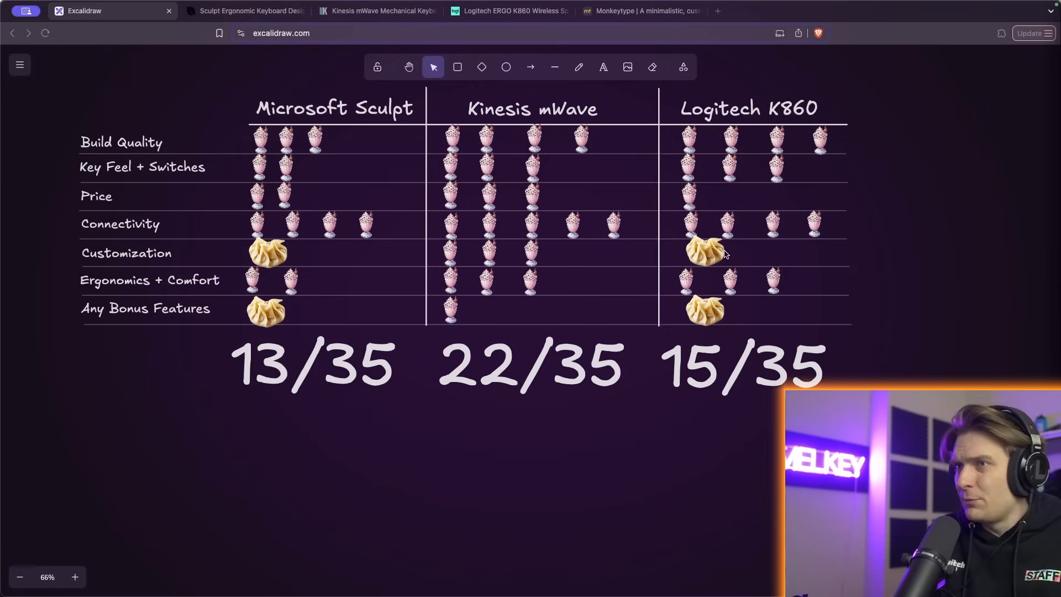